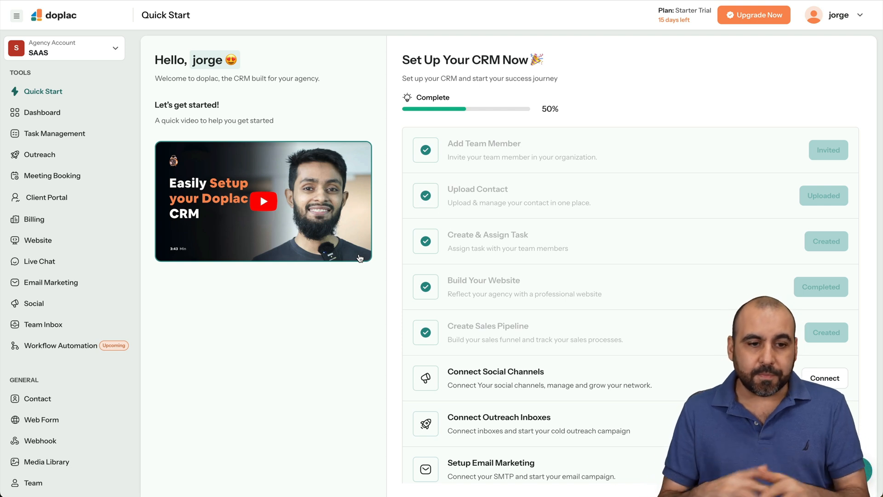
mouse_move(267, 292)
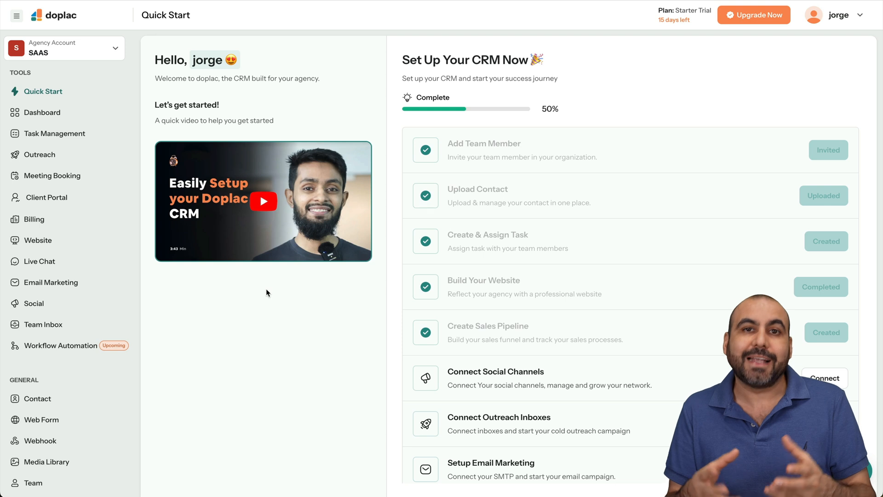
mouse_move(244, 297)
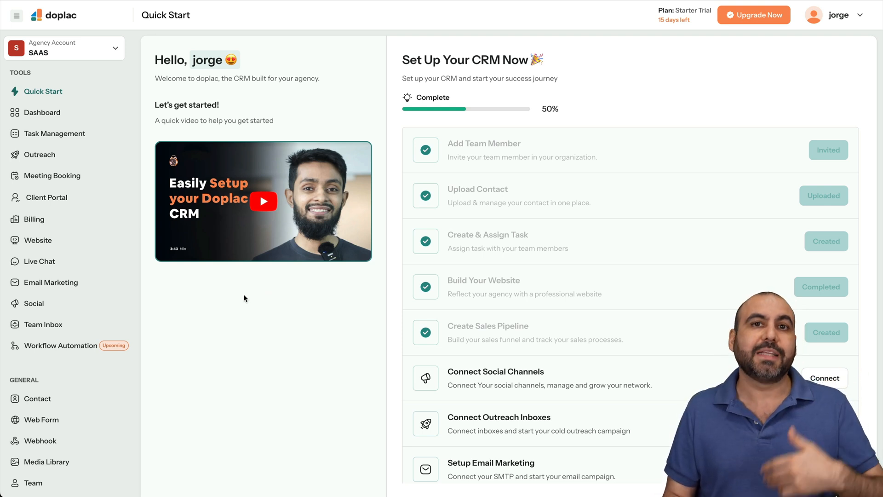
mouse_move(202, 323)
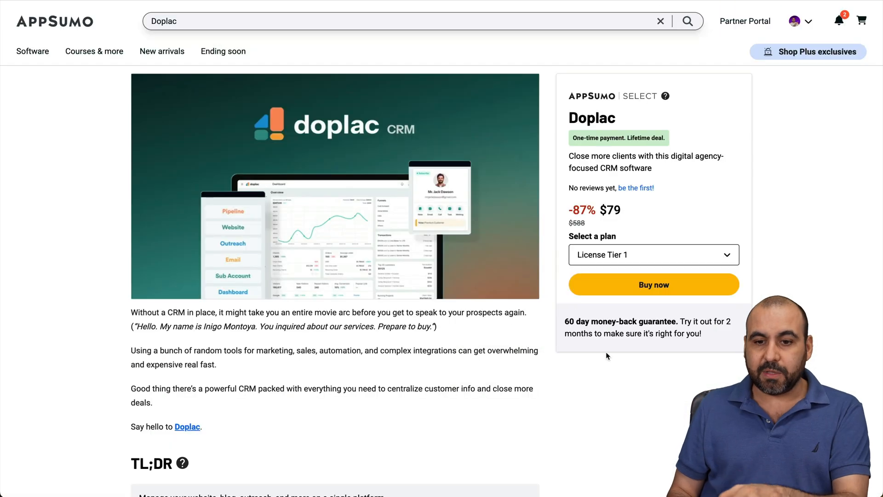
mouse_move(613, 224)
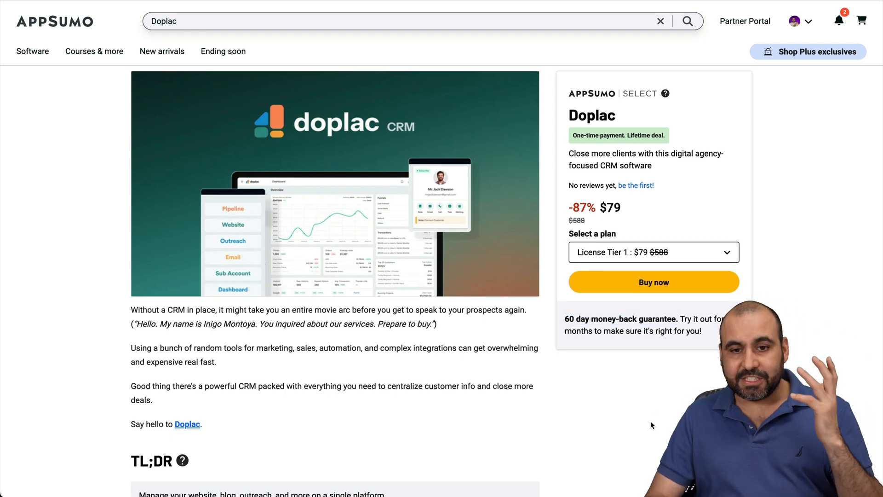
Scroll the AppSumo deal page to the License Tier 1, 2 and 3 cards ($79, $189, $279), then return to Doplac
scroll(down, 3)
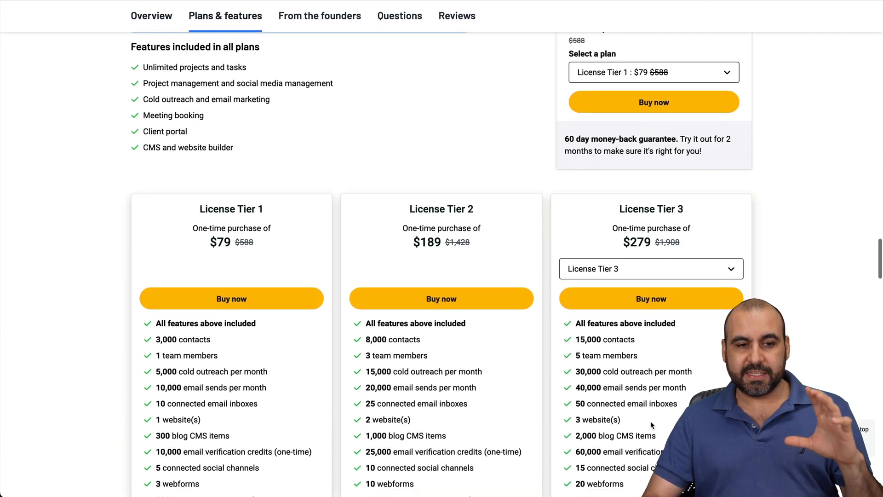
scroll(down, 3)
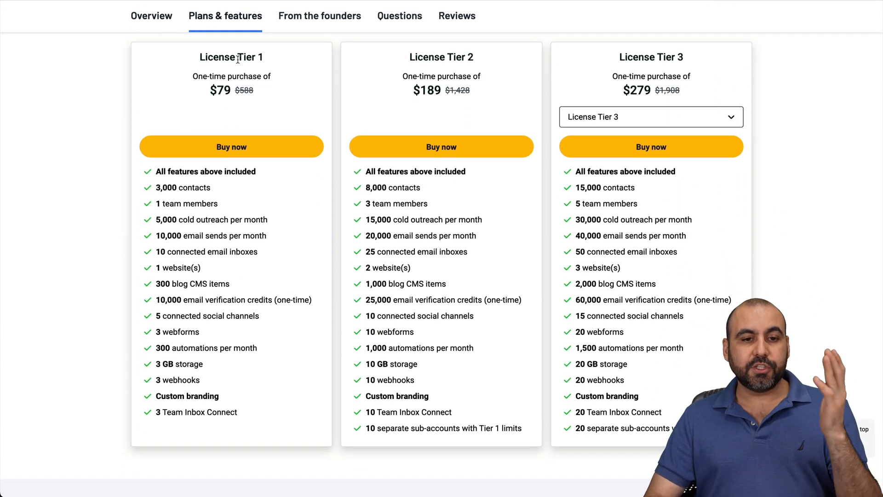
mouse_move(279, 105)
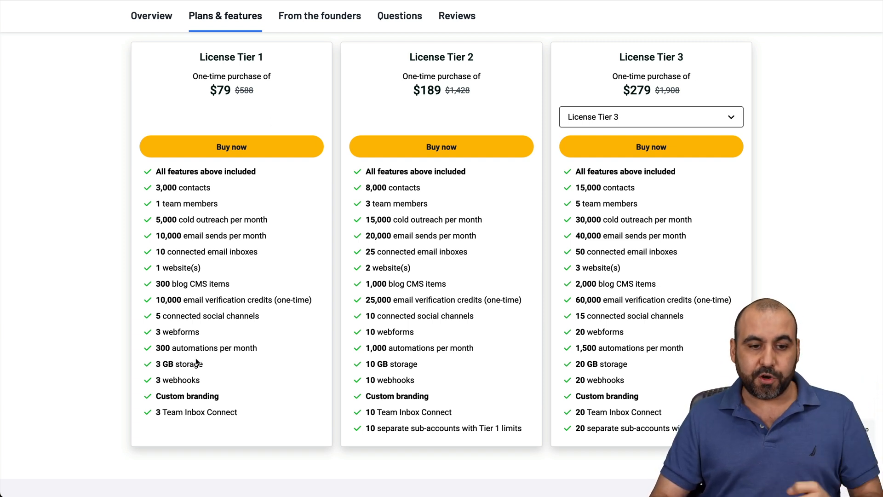
double_click(178, 268)
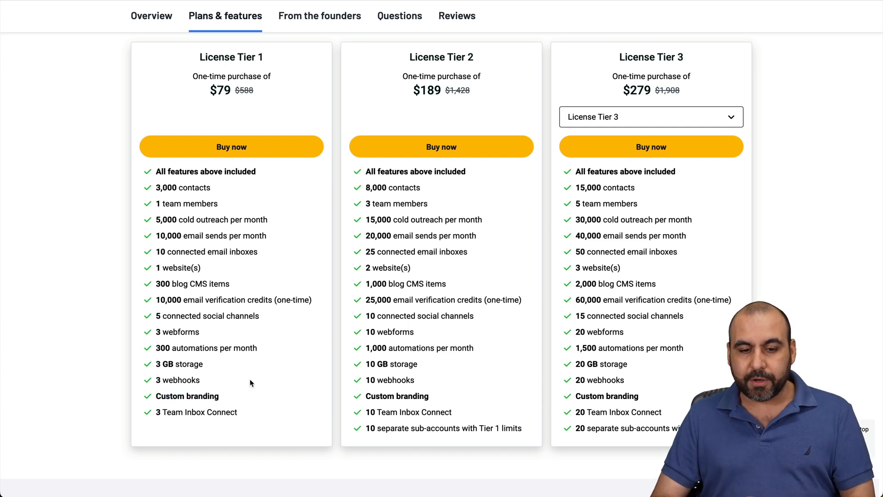
mouse_move(256, 393)
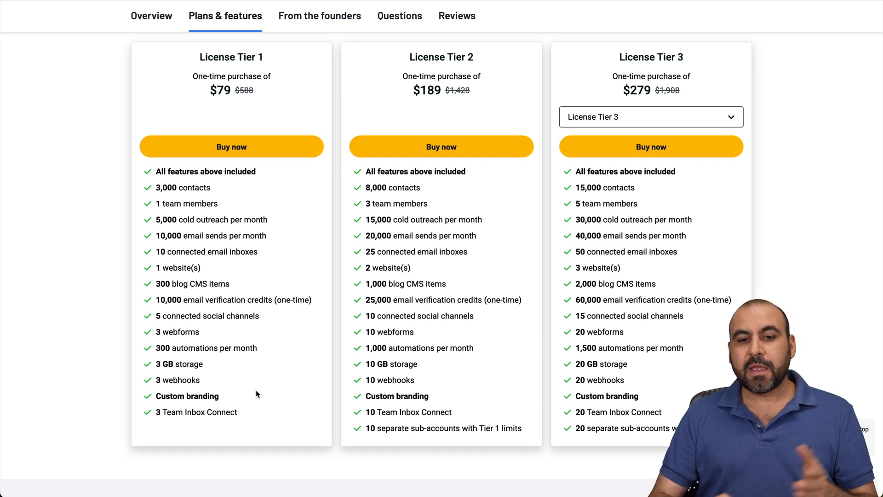
mouse_move(410, 391)
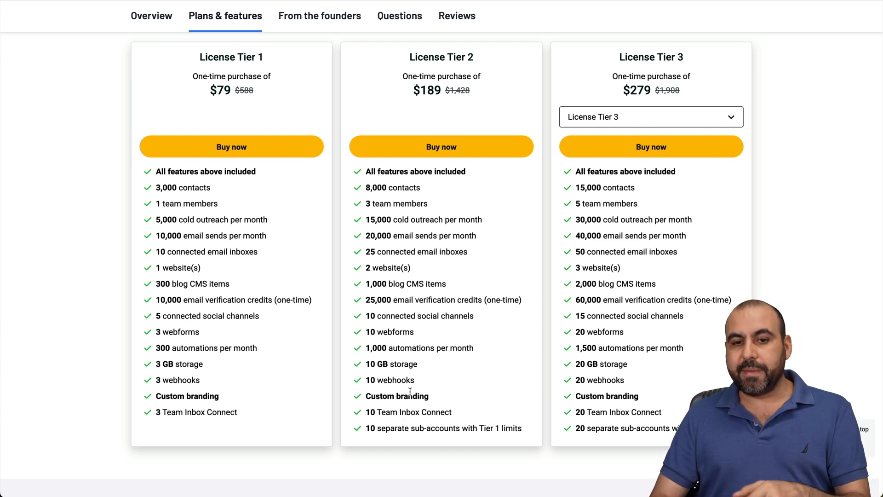
mouse_move(650, 59)
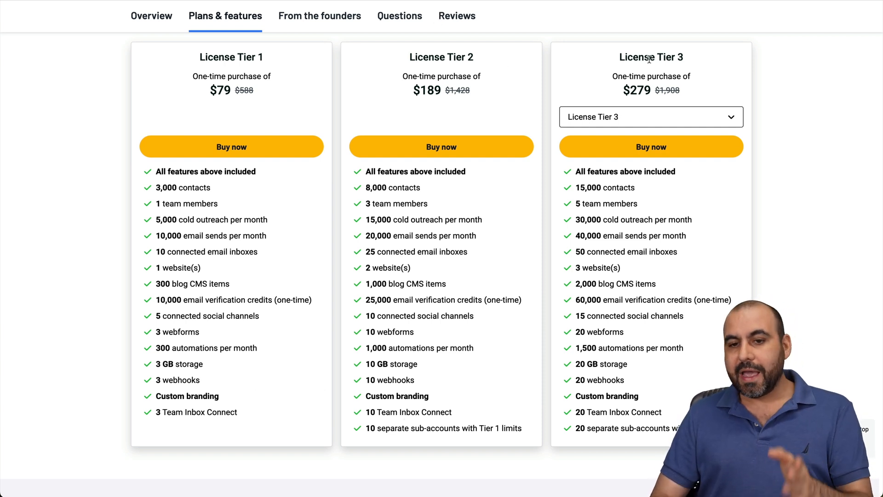
click(650, 117)
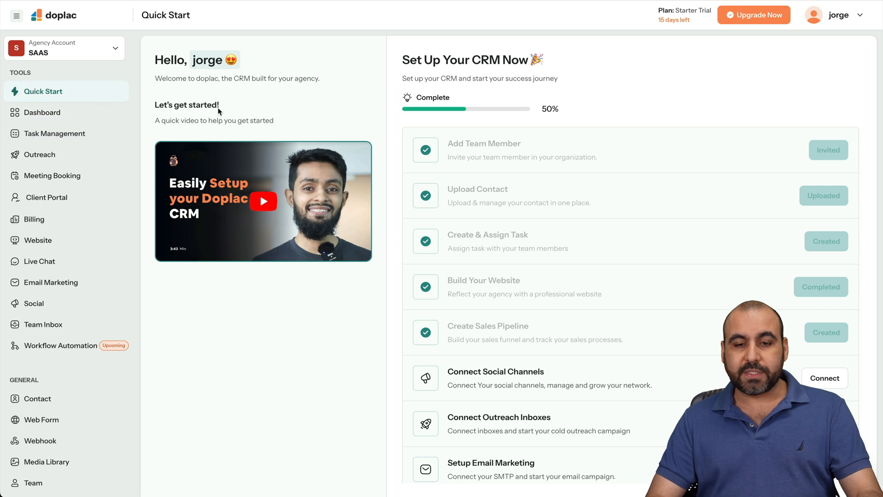
mouse_move(361, 385)
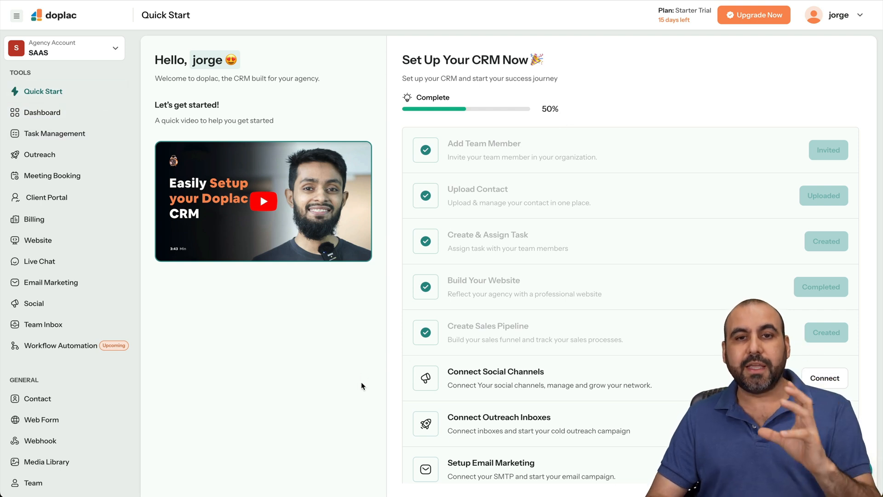
mouse_move(596, 178)
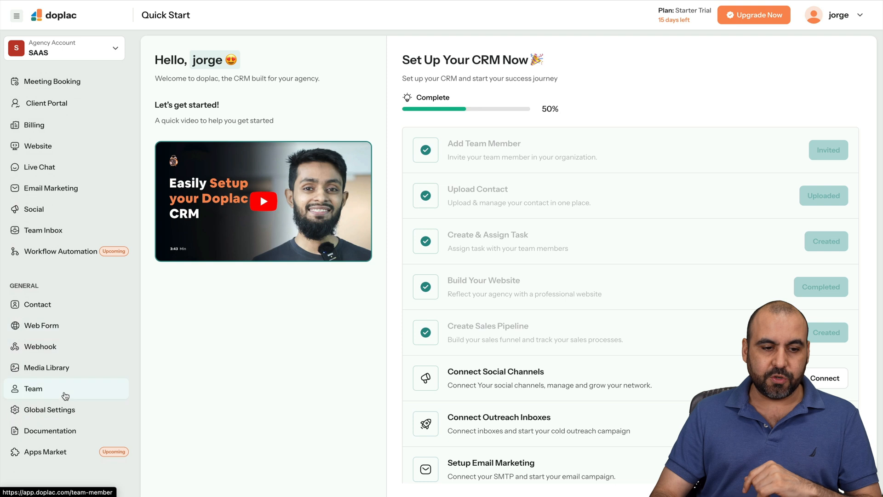
Start adding a team member with the Custom role and review the per-tool access rows, all set to None
click(33, 388)
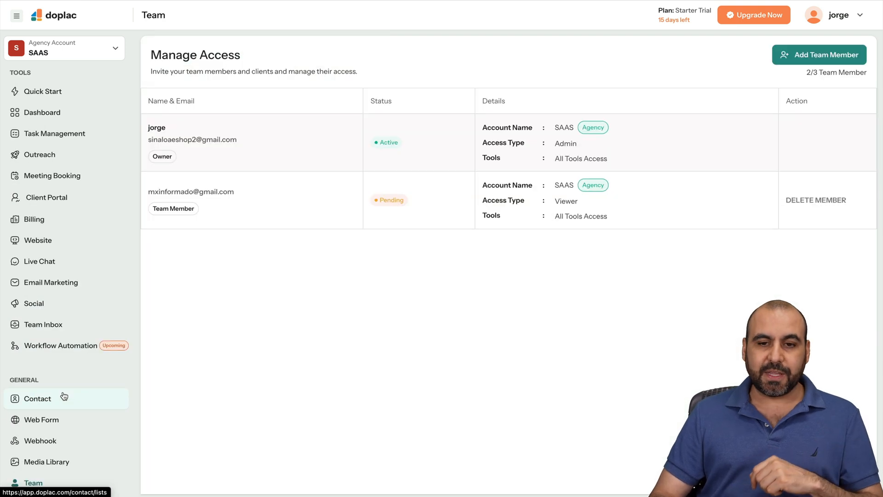
click(819, 54)
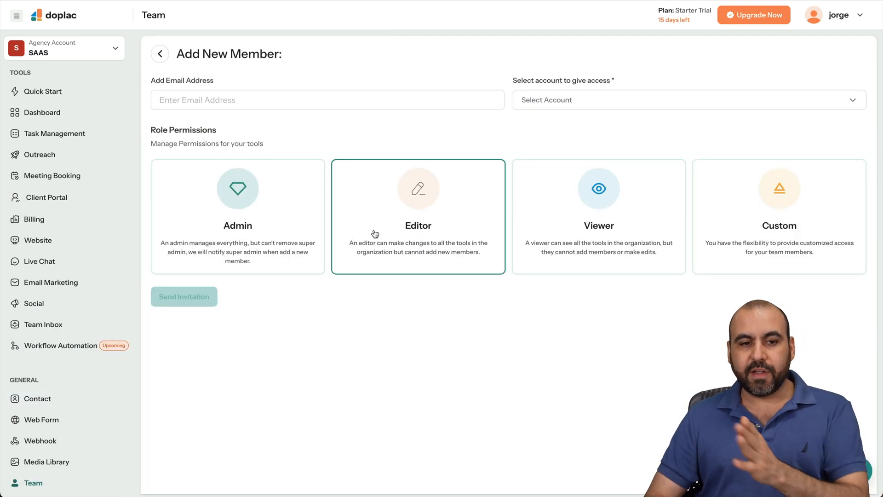
click(599, 216)
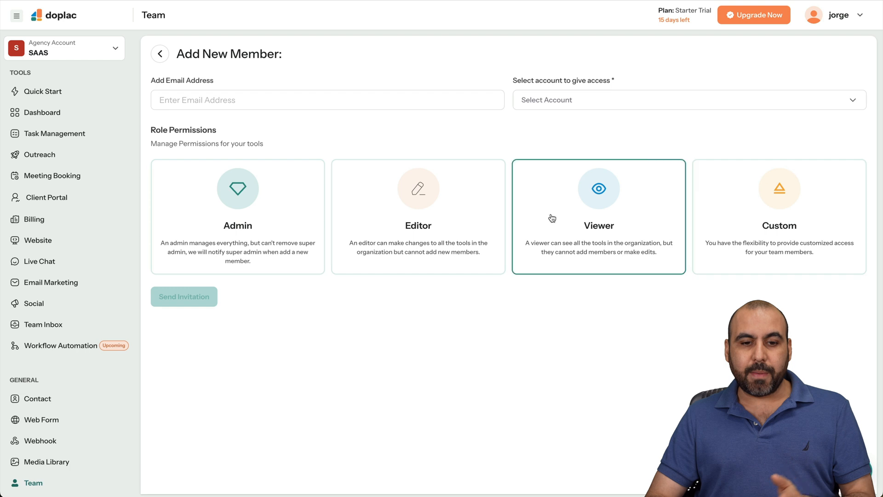
click(780, 216)
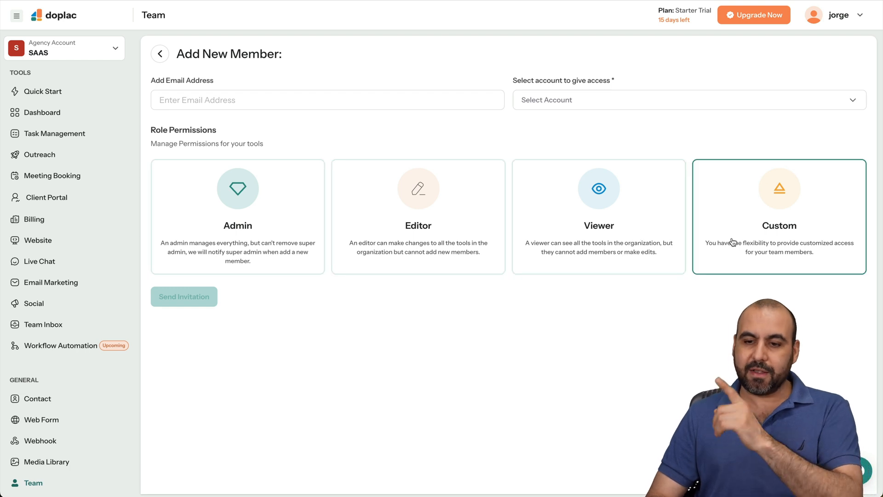
click(779, 216)
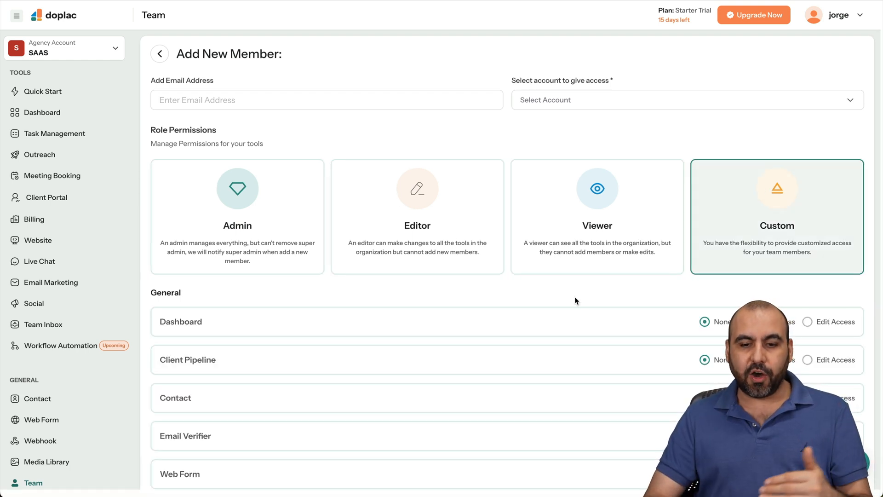
scroll(down, 3)
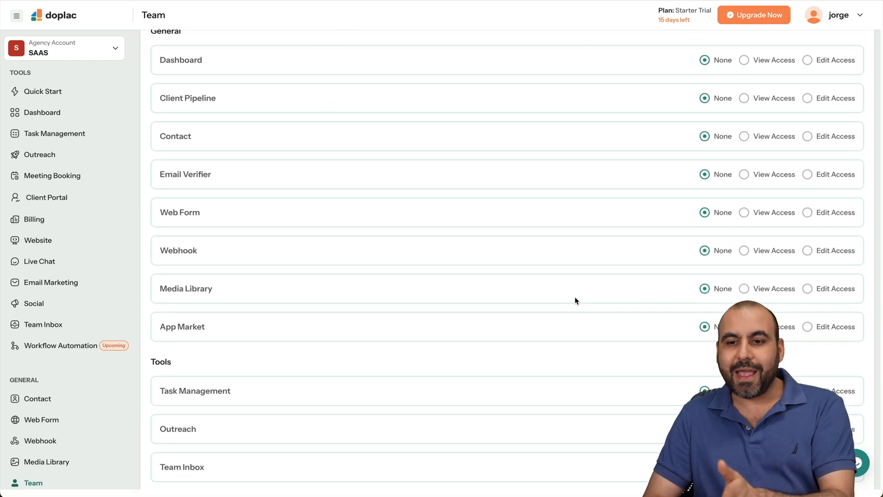
scroll(up, 3)
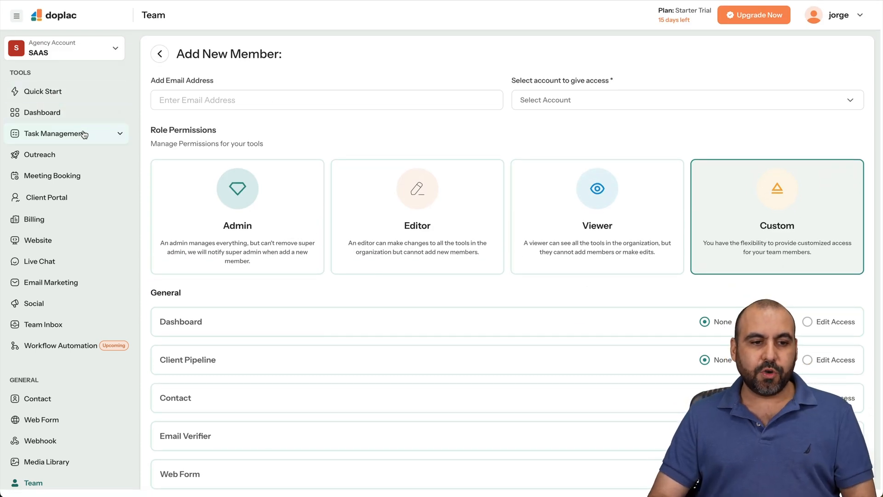
View the VIDEO PROJECT tasks as list and board, briefly checking the MAKE VIDEO task details
click(57, 133)
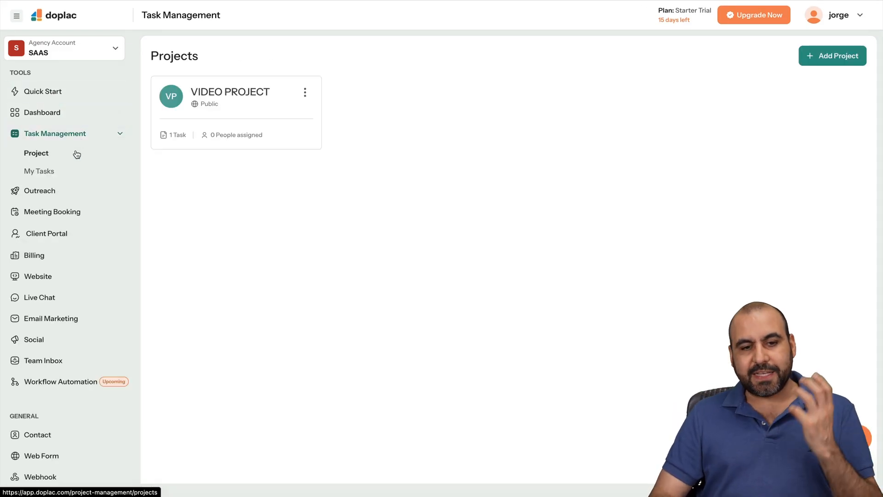
mouse_move(280, 164)
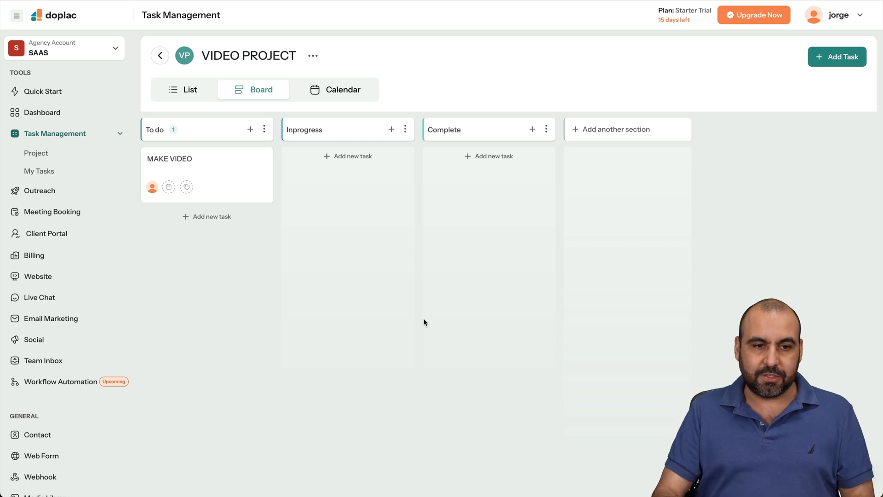
click(182, 89)
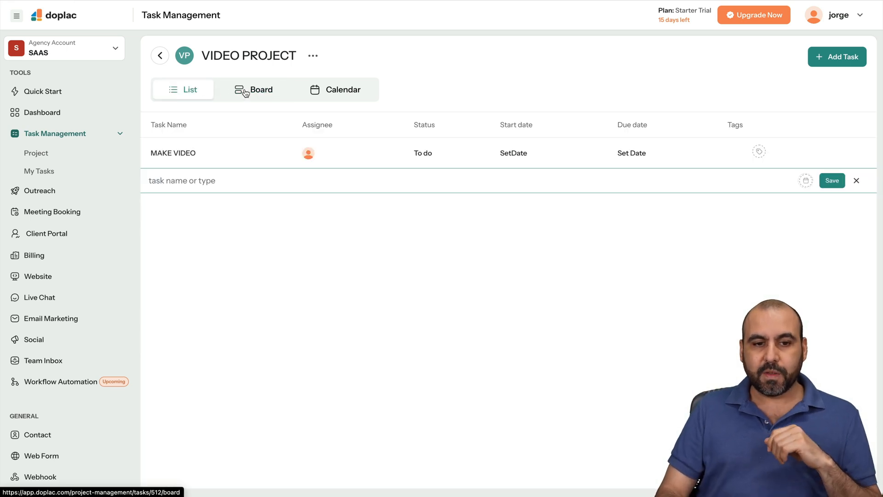
click(254, 89)
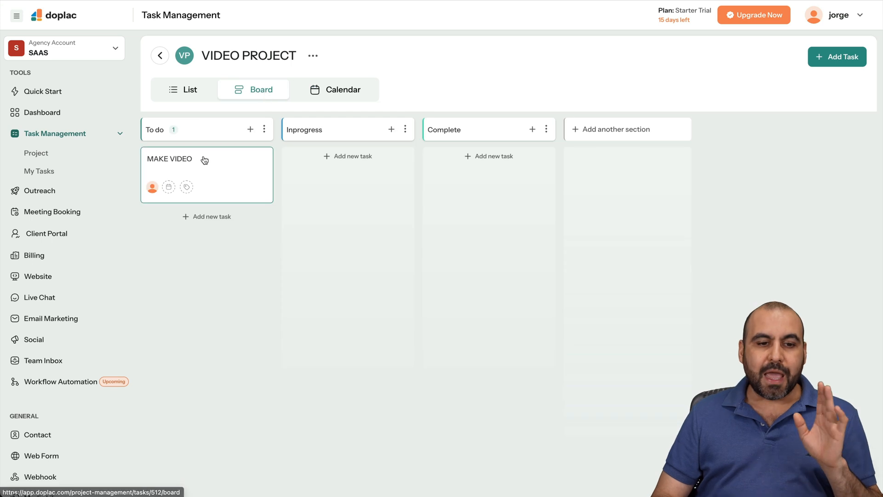
click(169, 159)
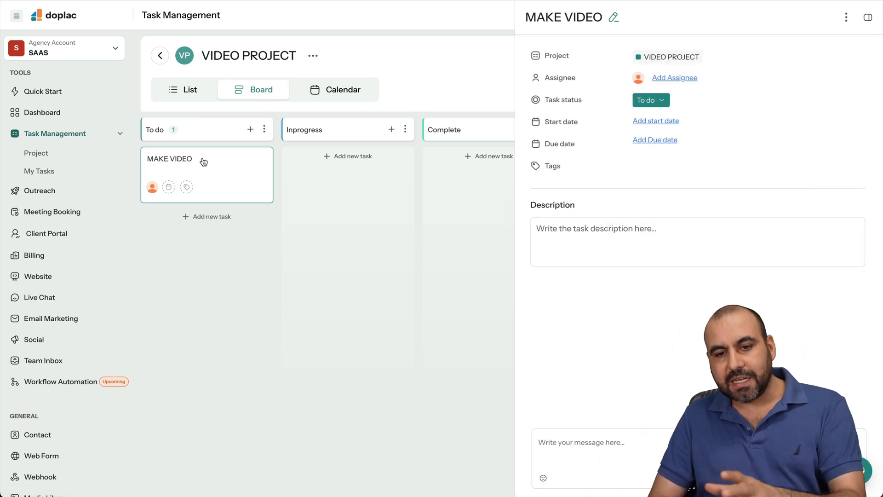
mouse_move(694, 77)
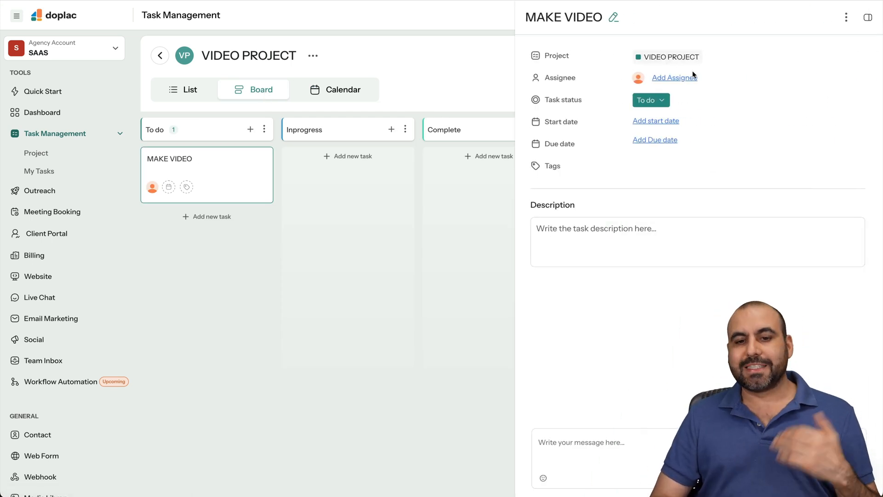
click(650, 100)
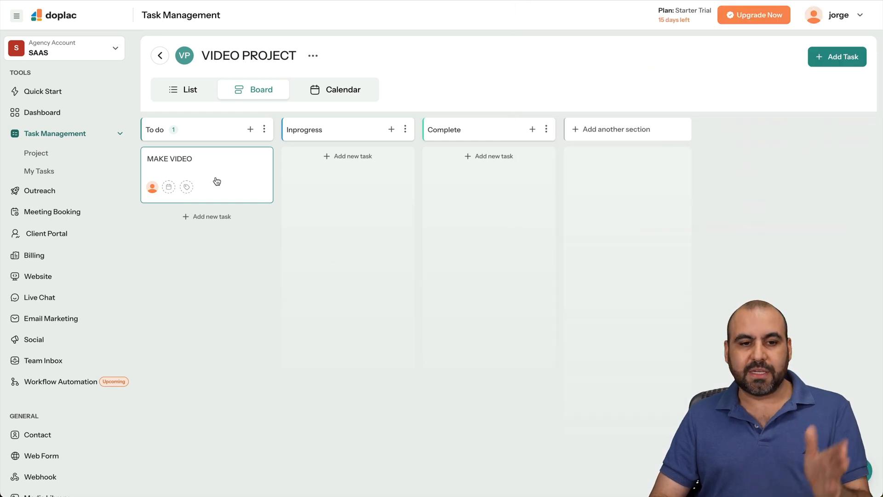
Drag the MAKE VIDEO card from To do into the Inprogress column
drag(207, 175, 348, 174)
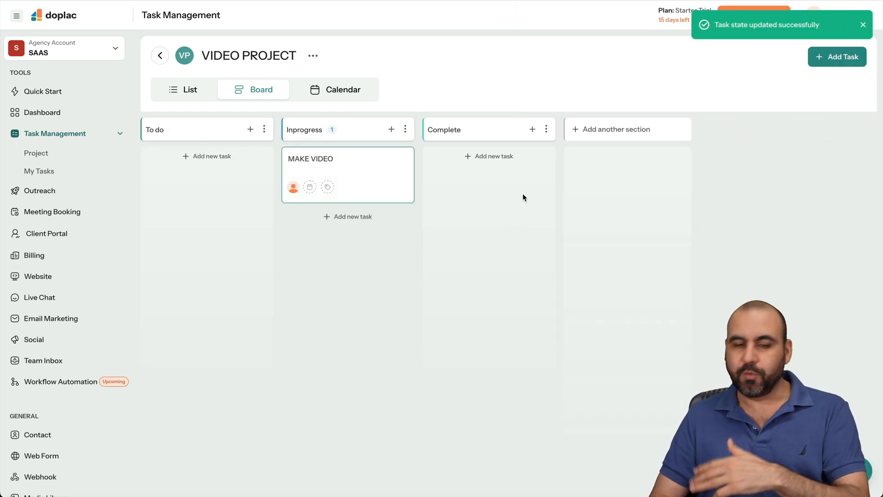
click(837, 56)
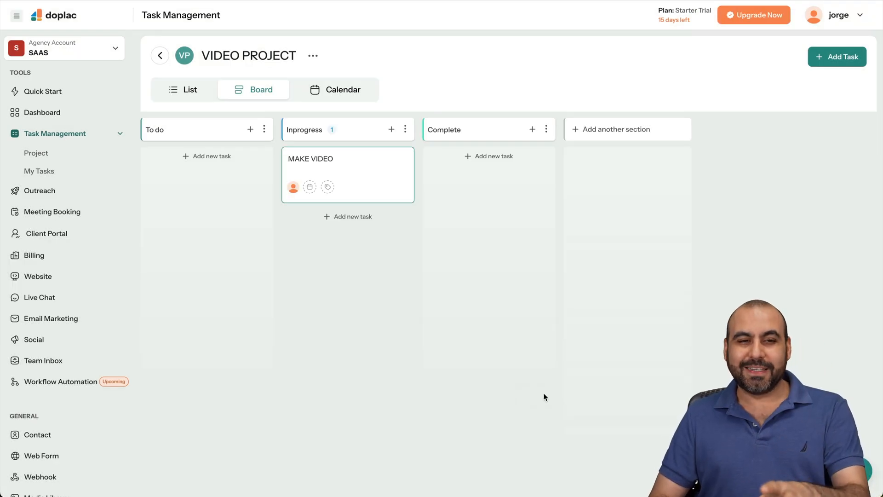
Show the empty Outreach cold campaigns list with its Create New Cold Campaign option
click(39, 190)
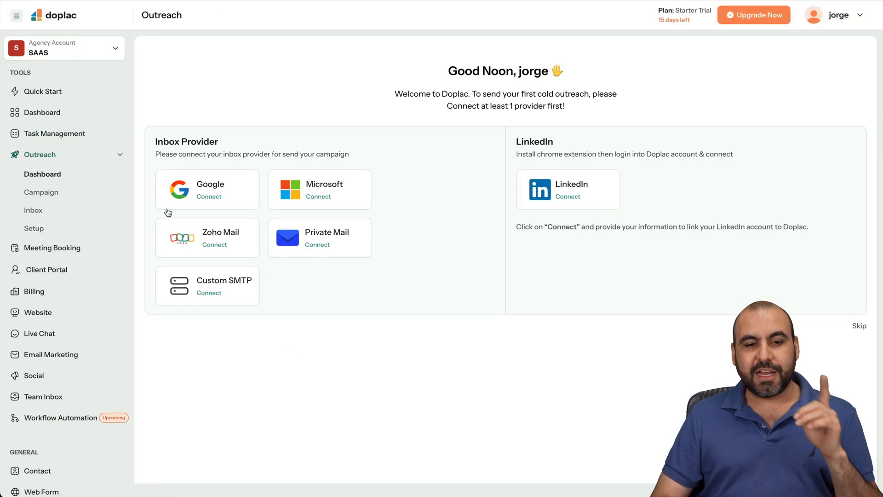
mouse_move(242, 242)
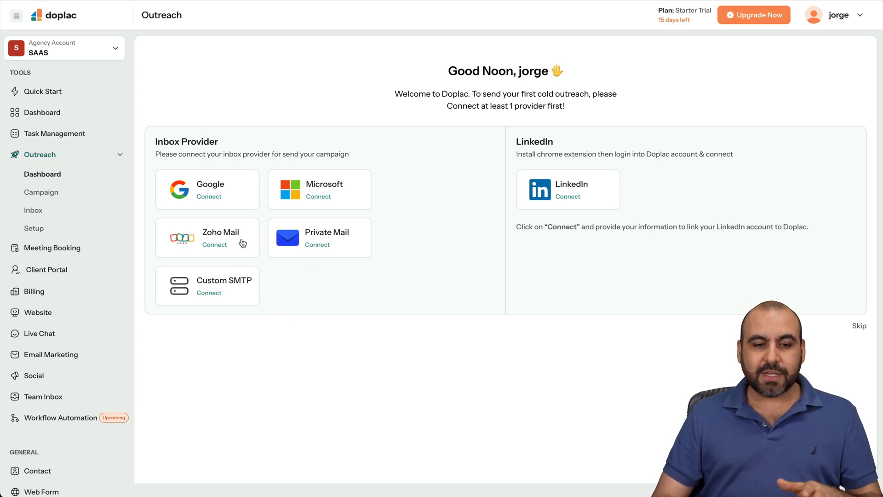
mouse_move(249, 288)
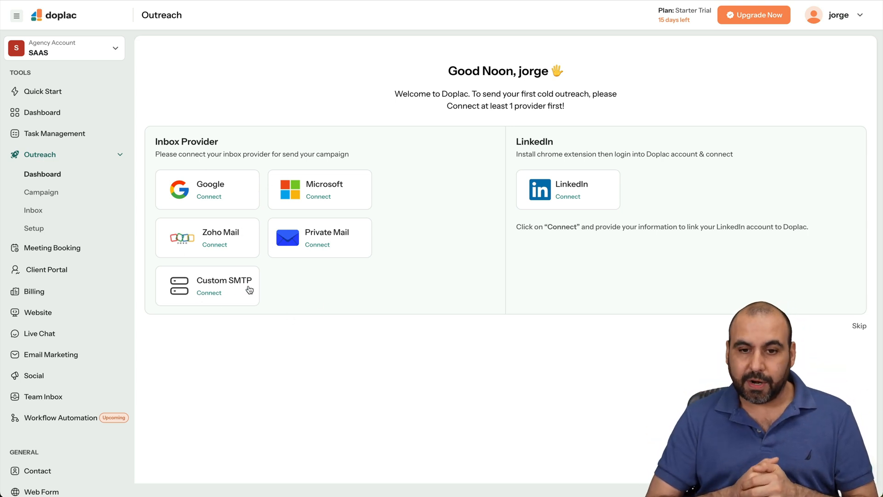
mouse_move(81, 233)
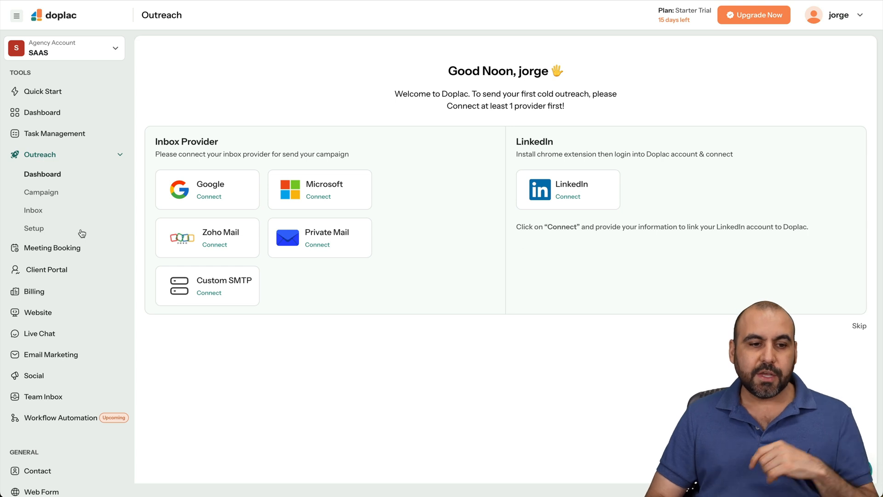
mouse_move(40, 192)
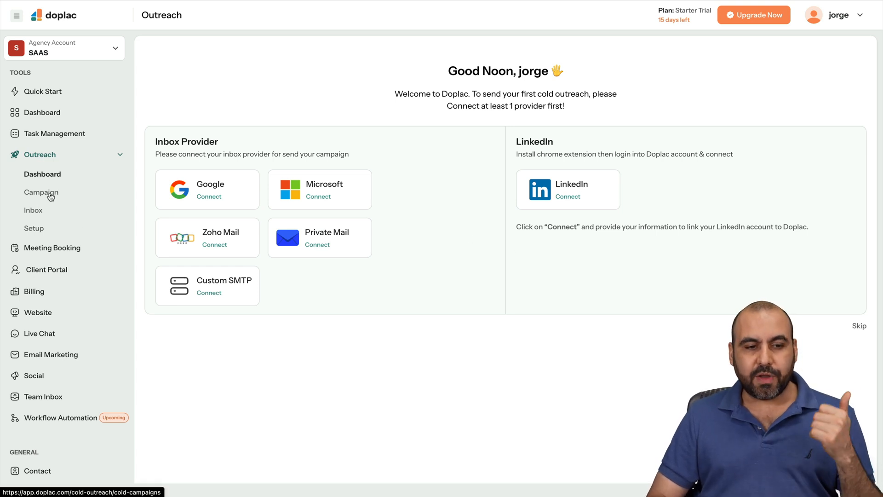
click(41, 193)
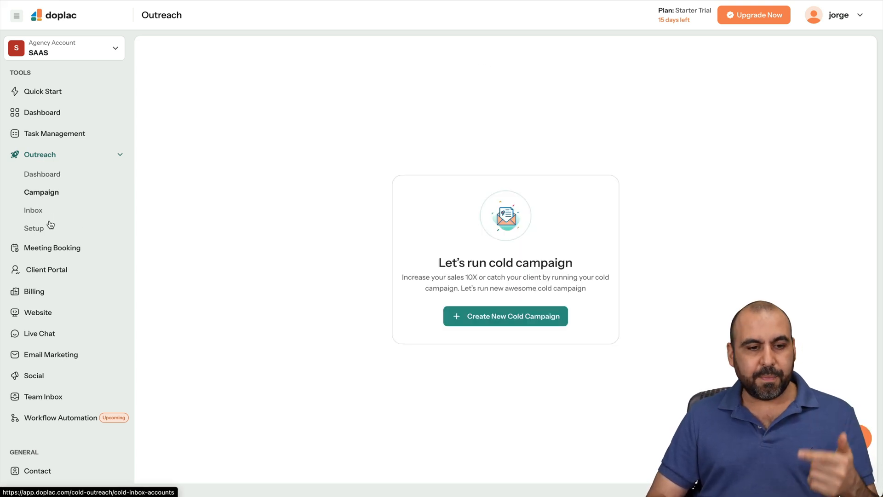
Create a cold campaign titled 'new' and upload the GROUP contact list as its leads
click(505, 316)
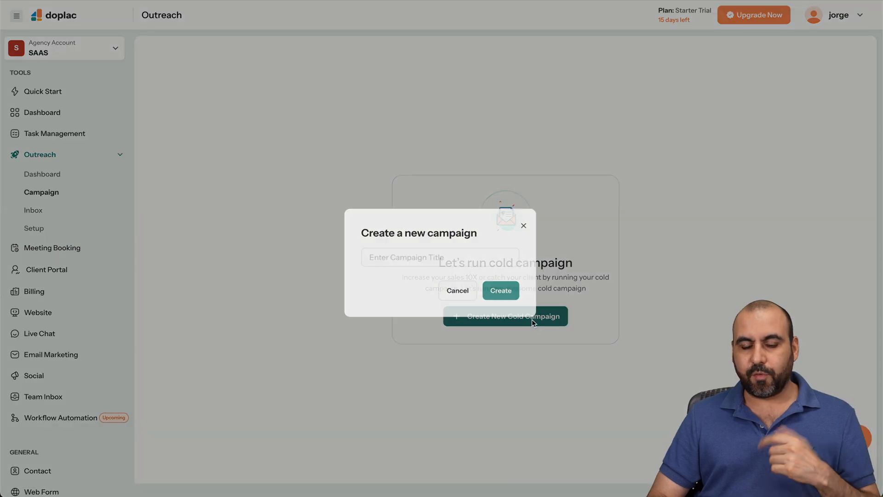
text(new)
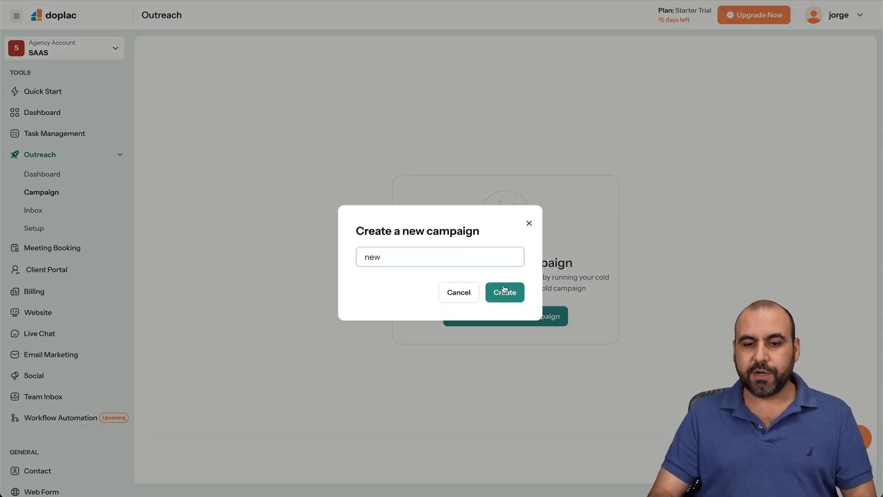
click(504, 292)
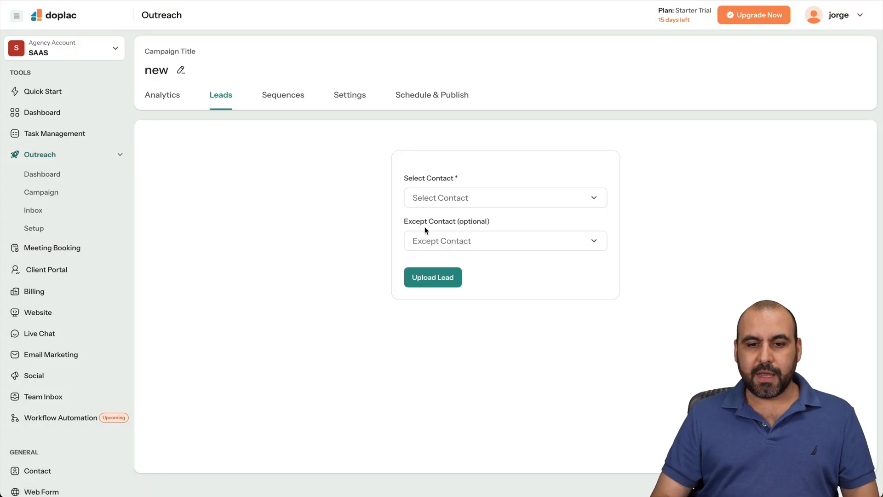
click(504, 197)
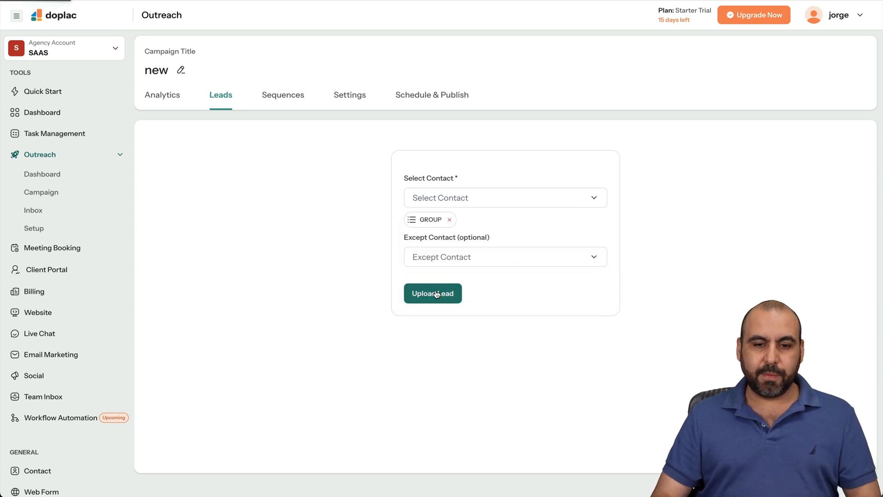
click(282, 95)
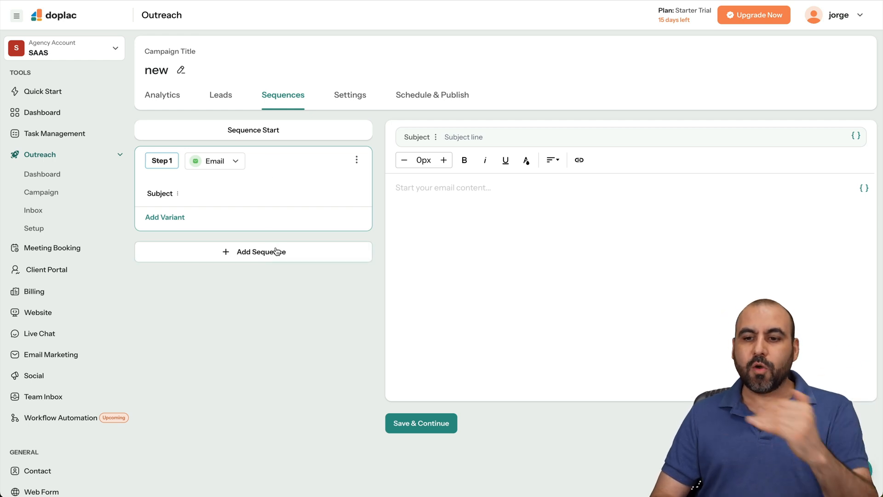
mouse_move(812, 206)
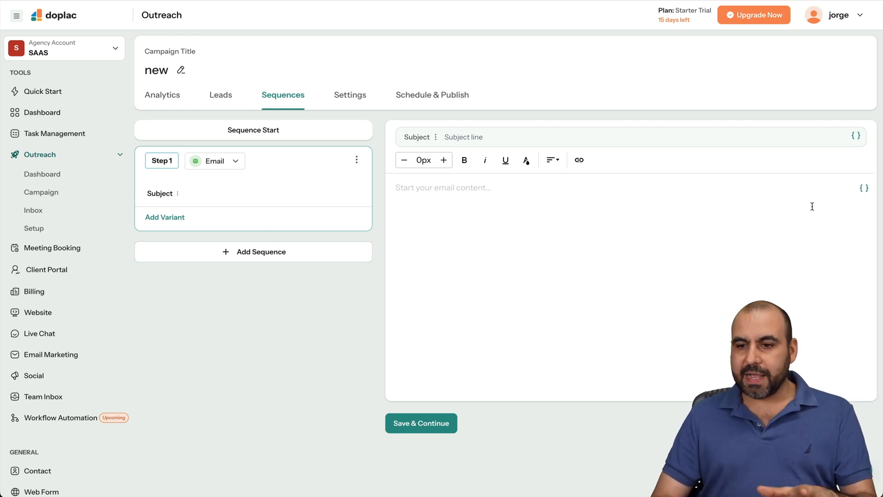
Add a sequence step, showing the email, LinkedIn visit, request and message action choices
click(865, 187)
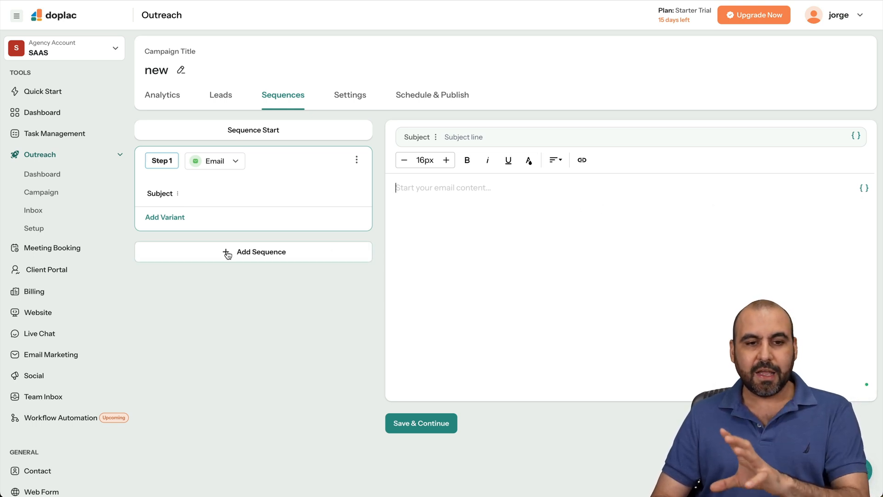
click(253, 252)
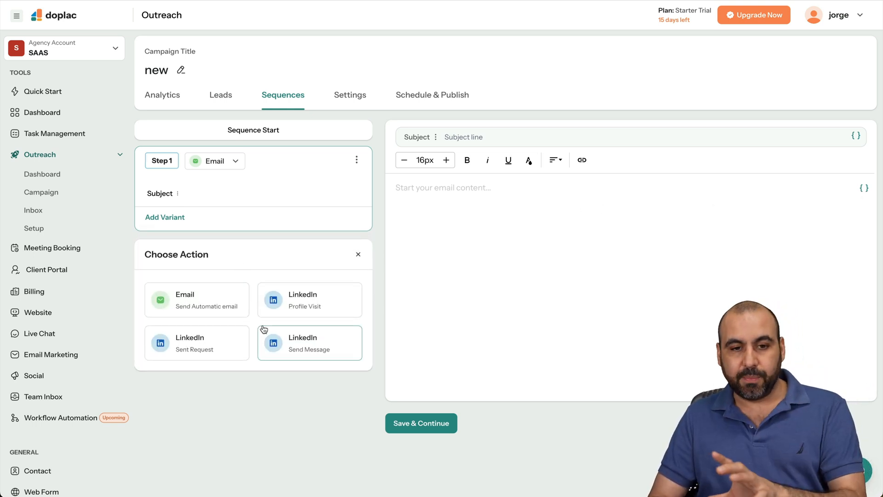
mouse_move(290, 140)
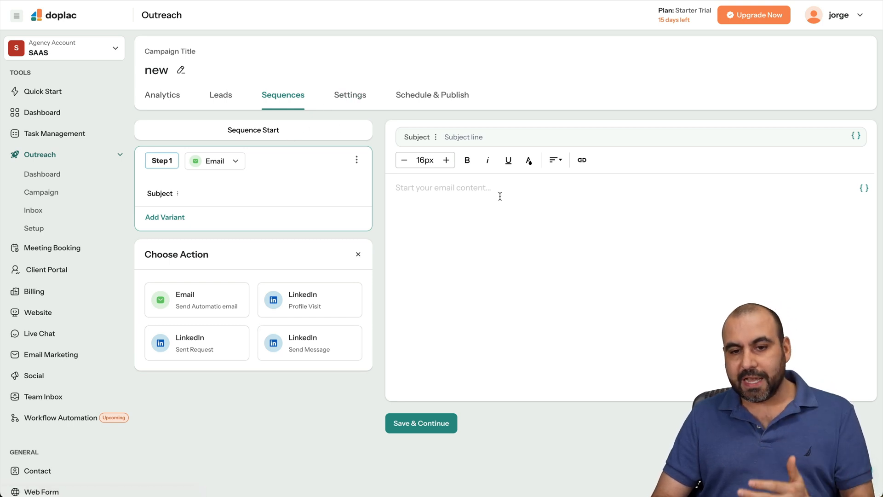
mouse_move(582, 160)
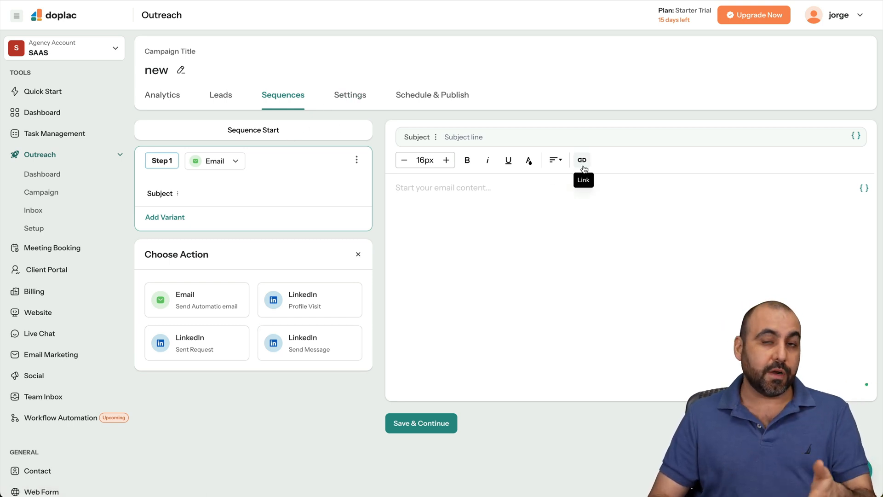
mouse_move(57, 211)
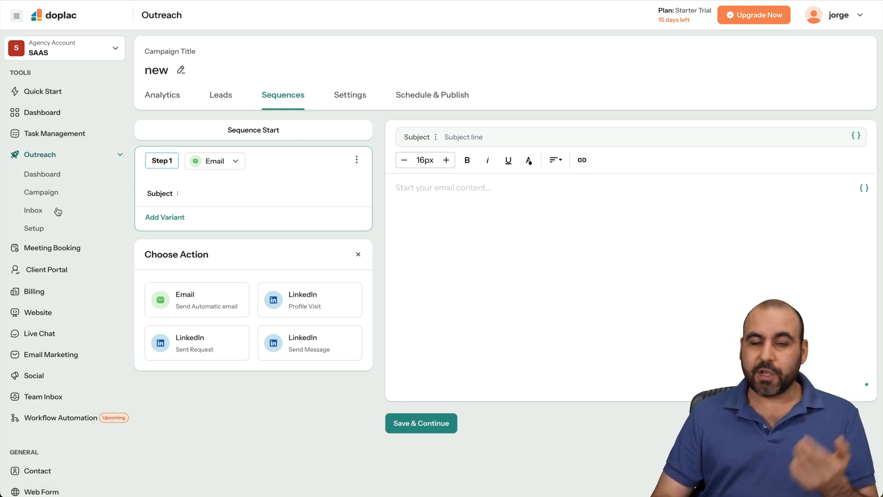
mouse_move(33, 210)
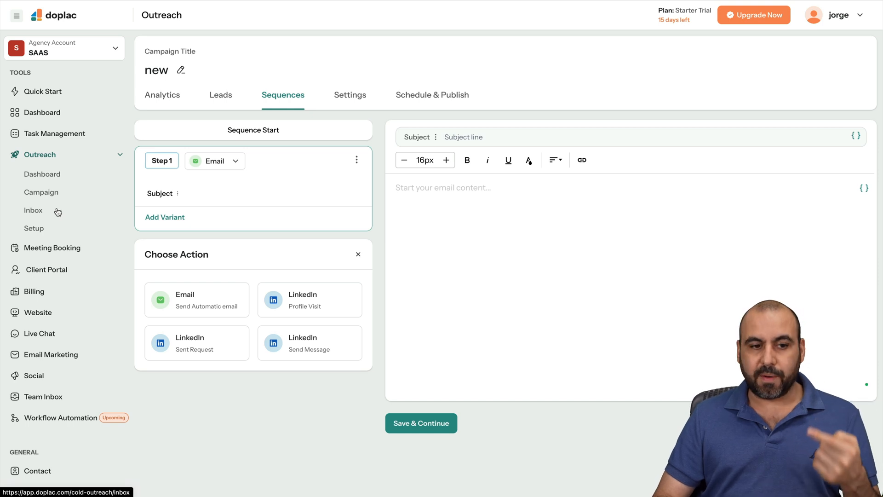
Advance the 30 Min Meeting booking setup to the Connect your calendar step
click(53, 247)
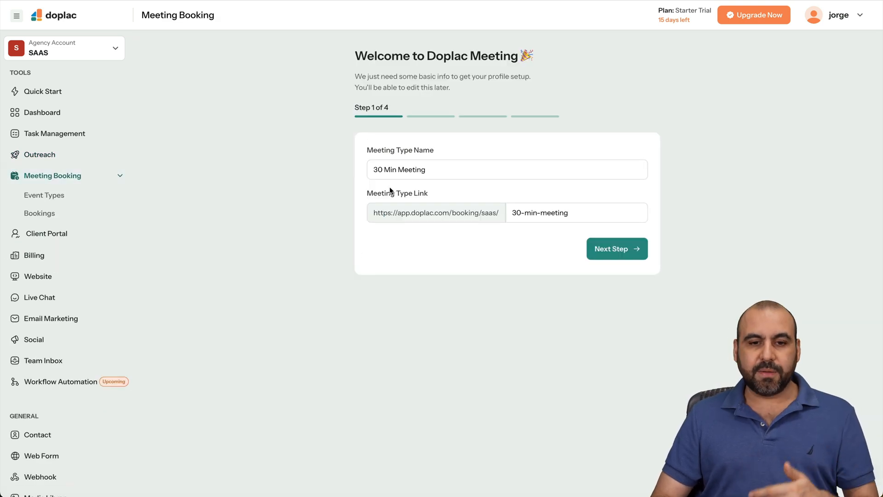
mouse_move(611, 249)
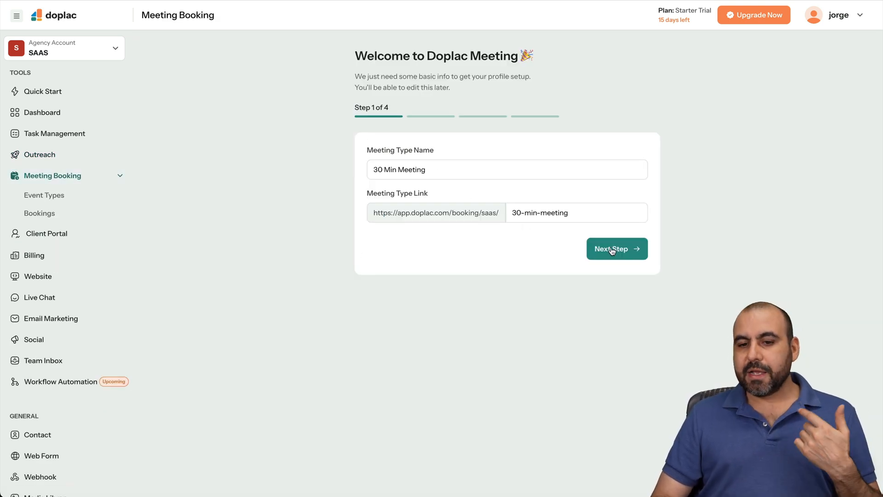
click(616, 248)
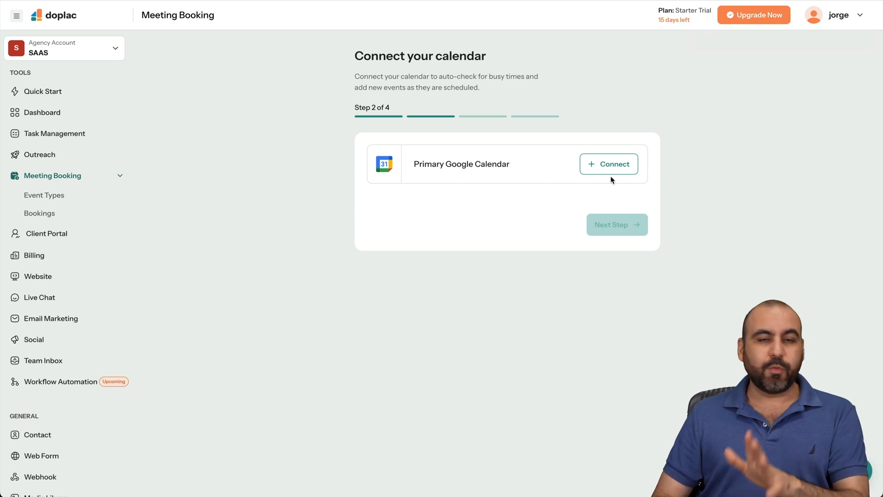
mouse_move(70, 217)
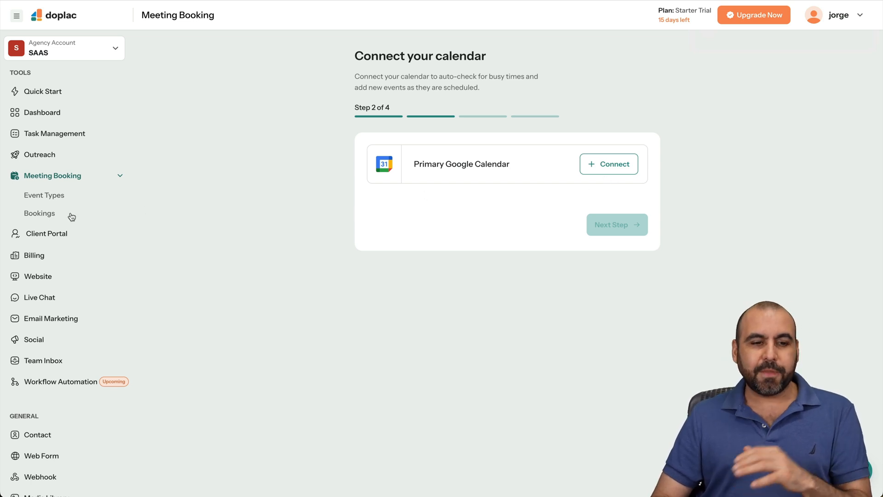
mouse_move(47, 233)
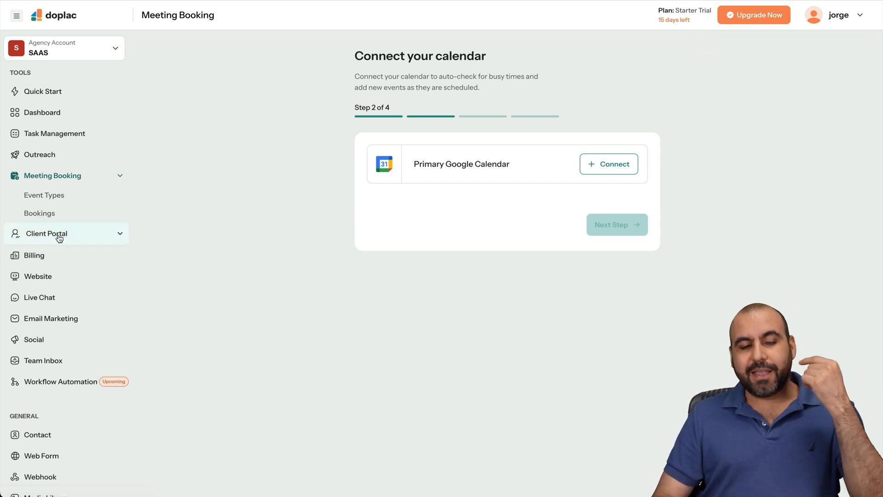
Show the Client Portal Services list, currently with no services created
click(47, 233)
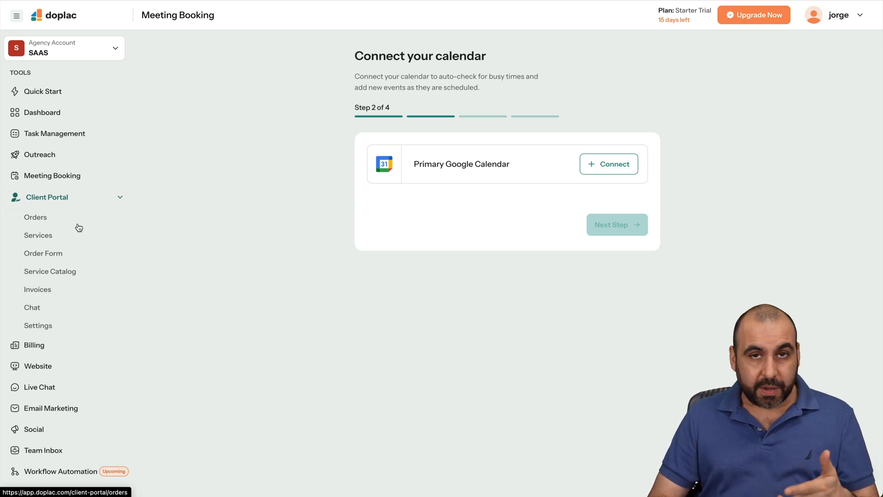
mouse_move(166, 257)
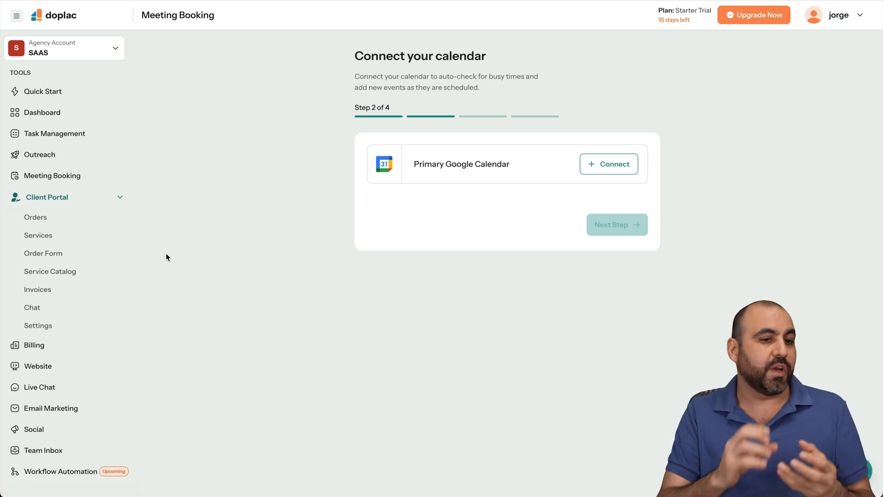
mouse_move(43, 217)
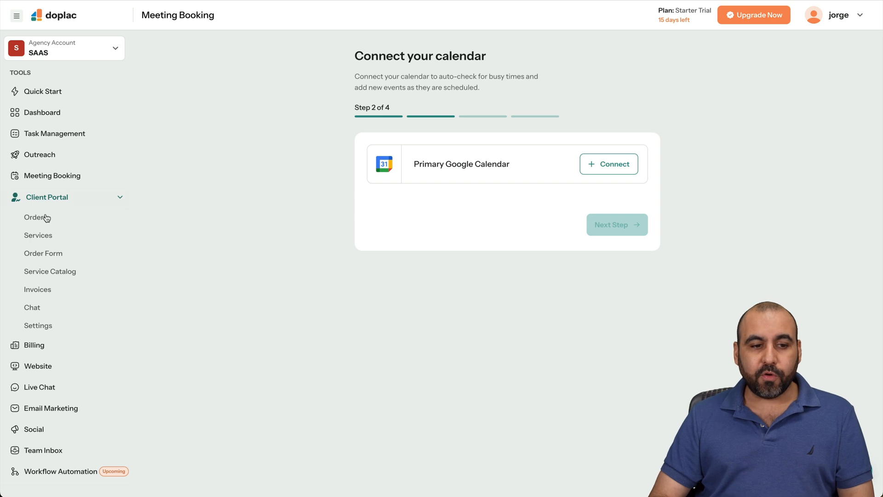
click(35, 218)
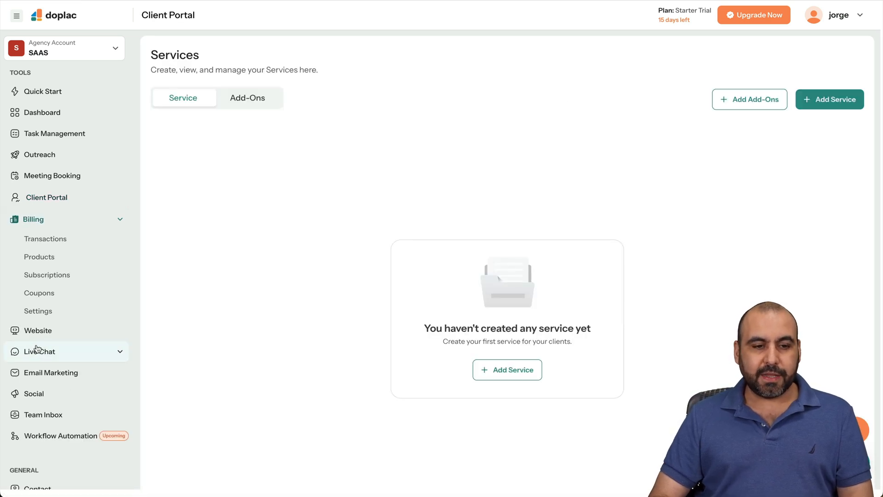
mouse_move(39, 257)
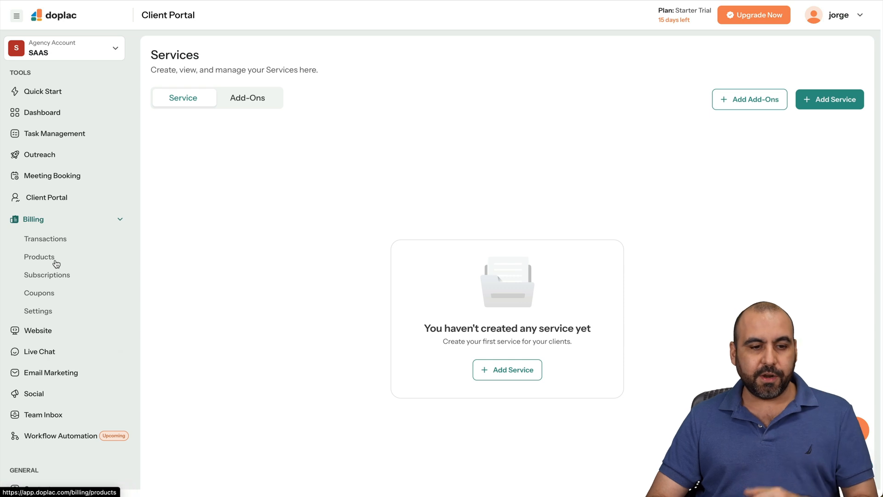
Review Billing payment methods, then the Settings preferences keeping USD currency and America/Mazatlan time zone
click(37, 310)
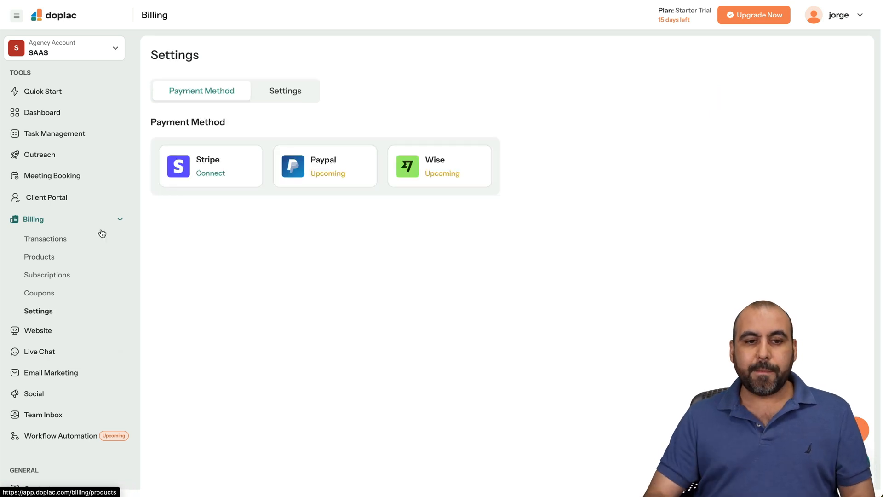
mouse_move(262, 188)
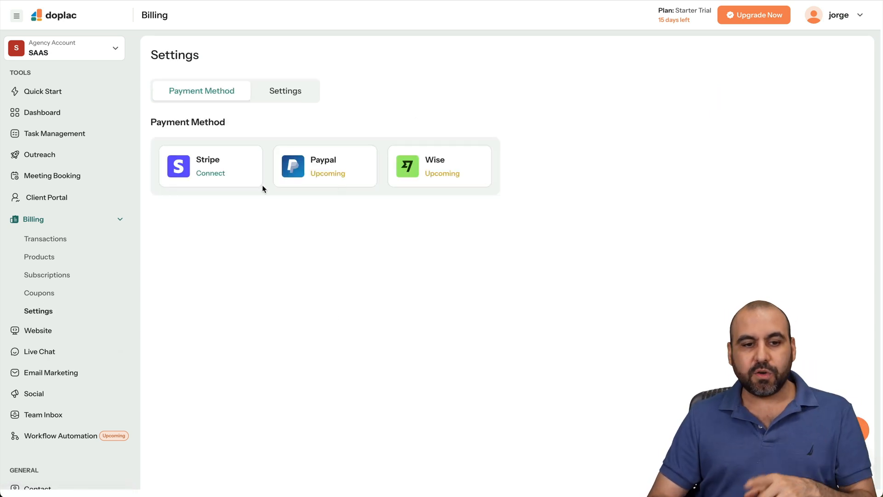
mouse_move(220, 181)
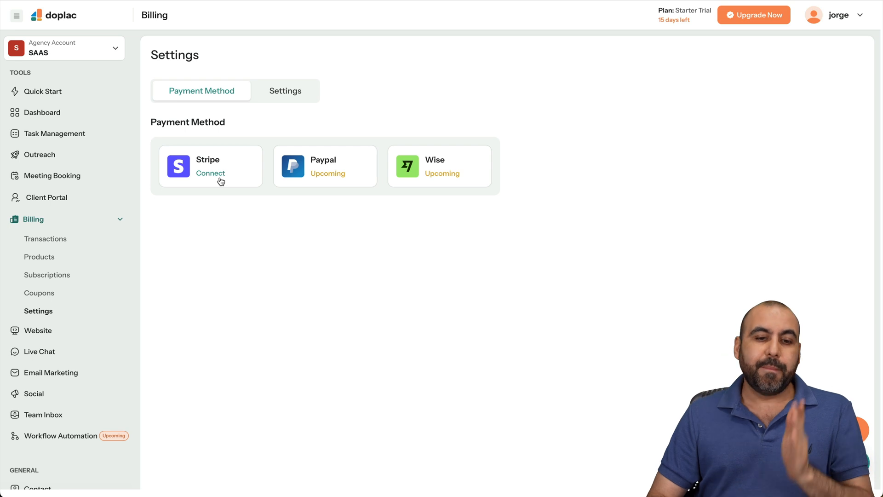
mouse_move(405, 190)
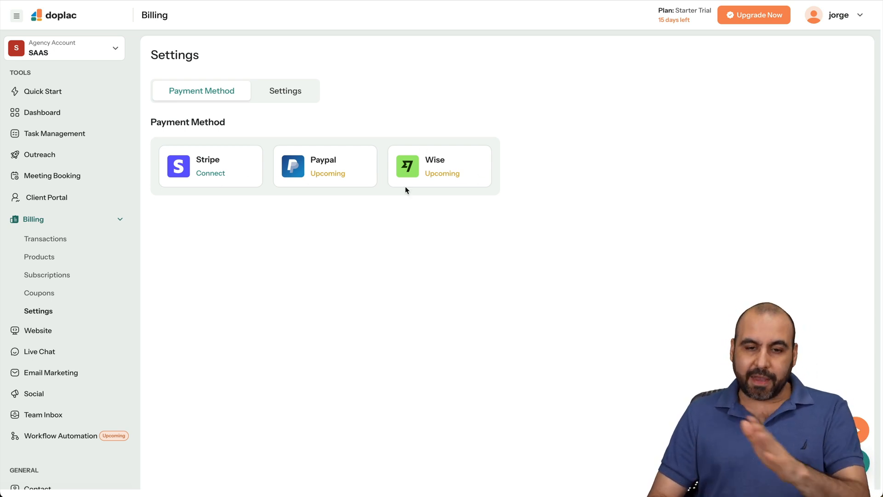
mouse_move(475, 199)
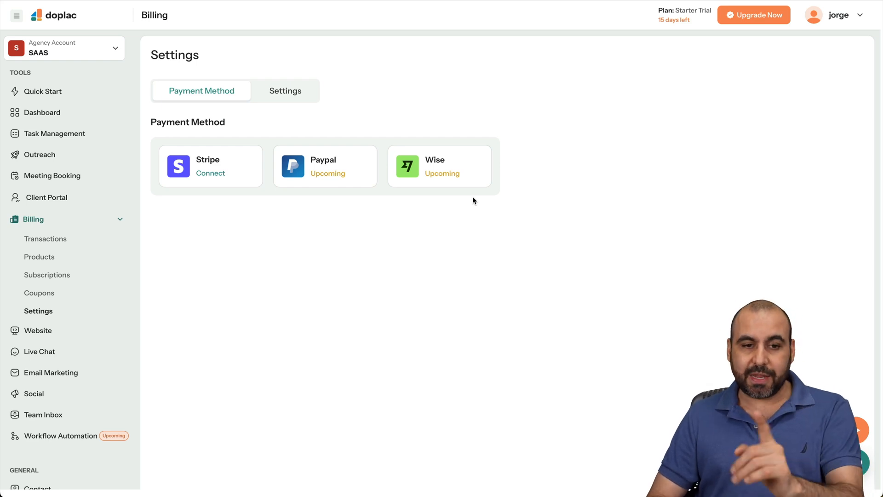
mouse_move(335, 201)
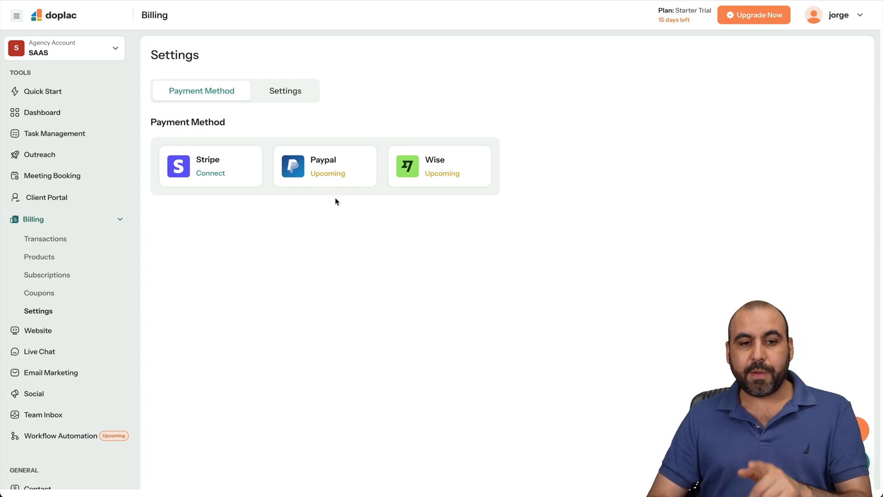
click(285, 91)
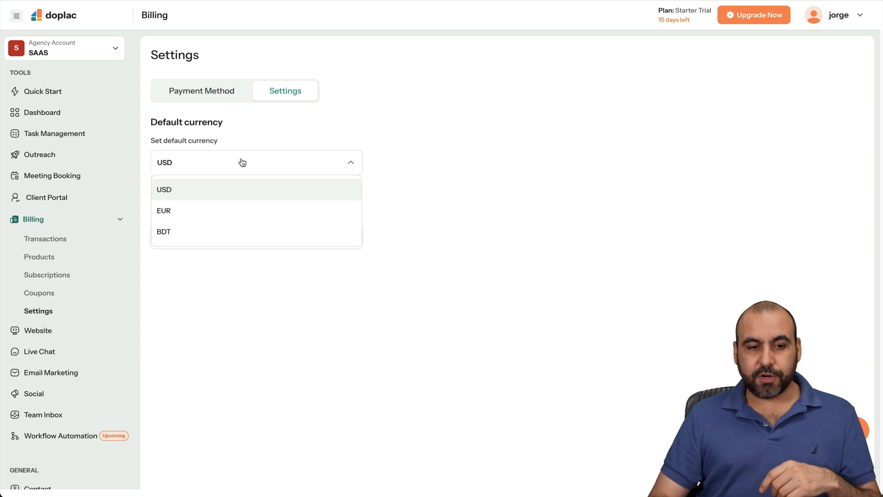
click(164, 188)
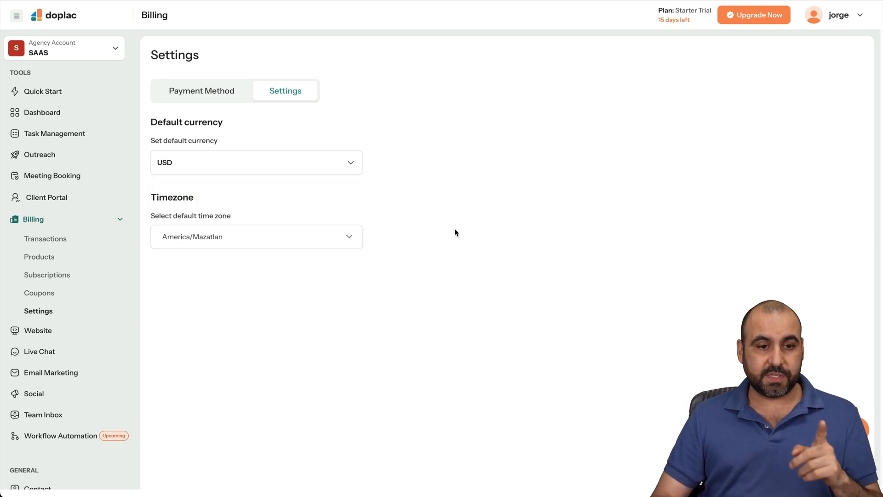
mouse_move(446, 247)
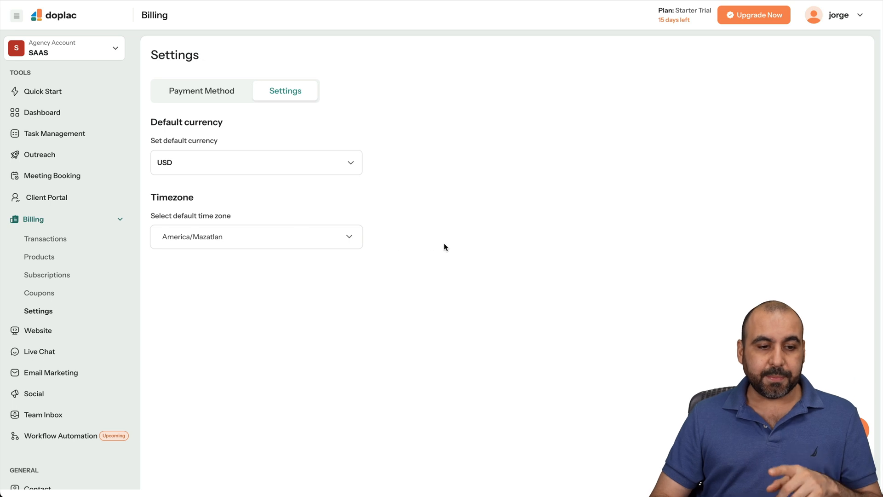
Review the Billing products list, the Add Product form and Coupons, then return to payment method settings
click(39, 257)
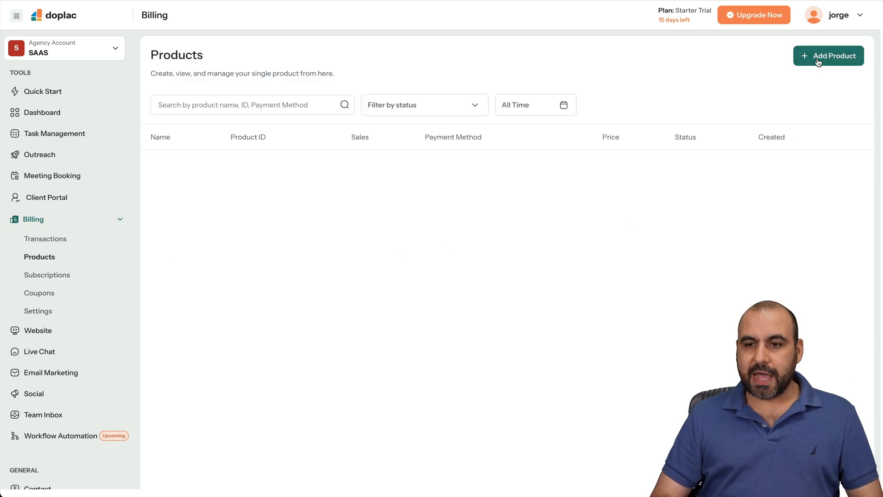
click(828, 55)
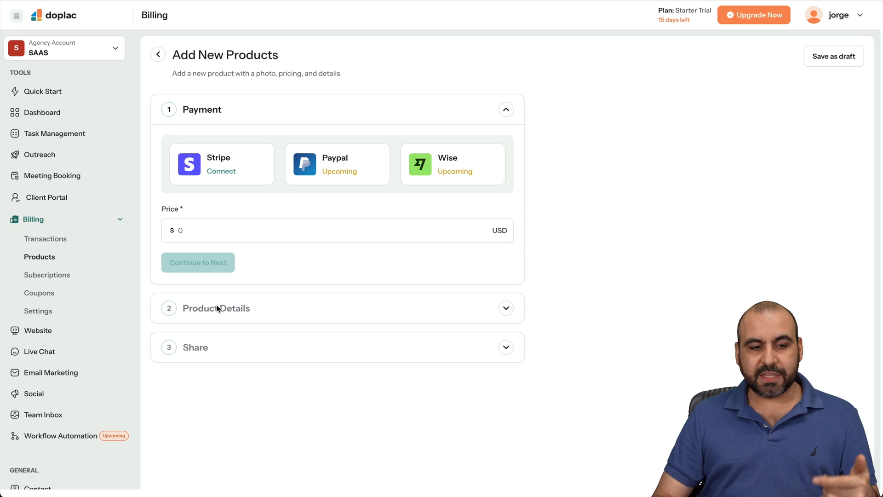
mouse_move(64, 280)
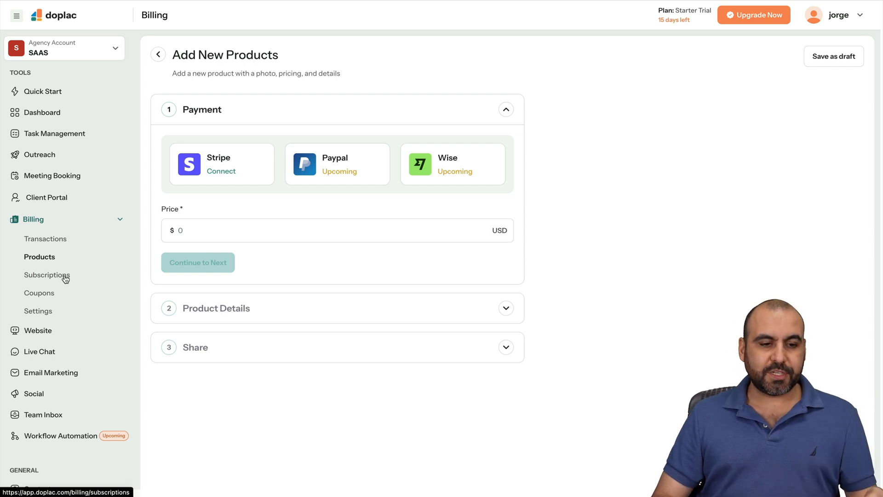
click(38, 293)
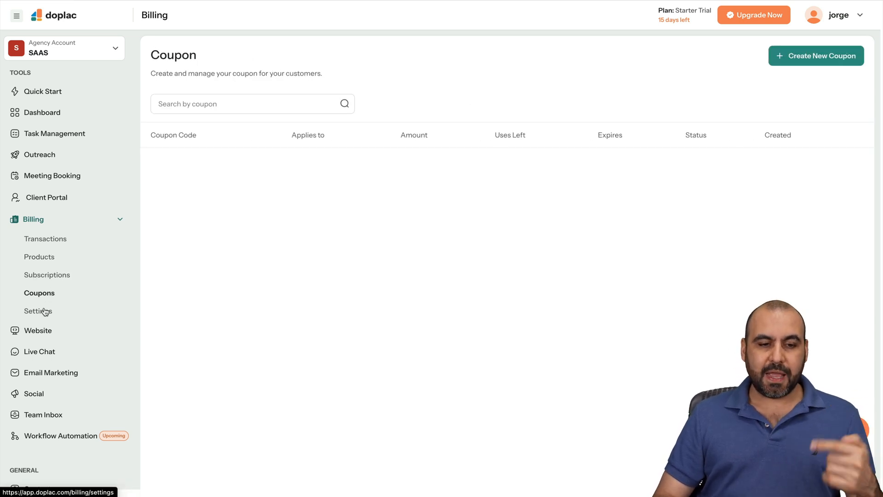
click(37, 310)
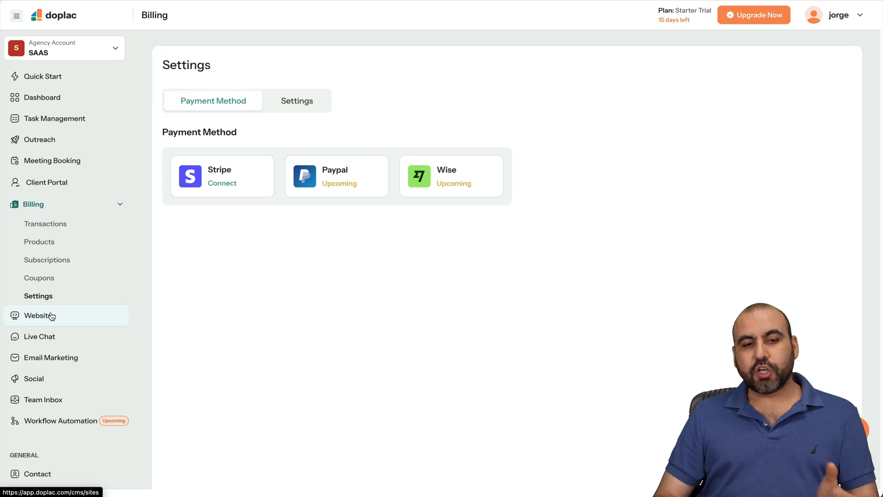
Go to the Website pages area and start editing the Home page in the builder
click(38, 315)
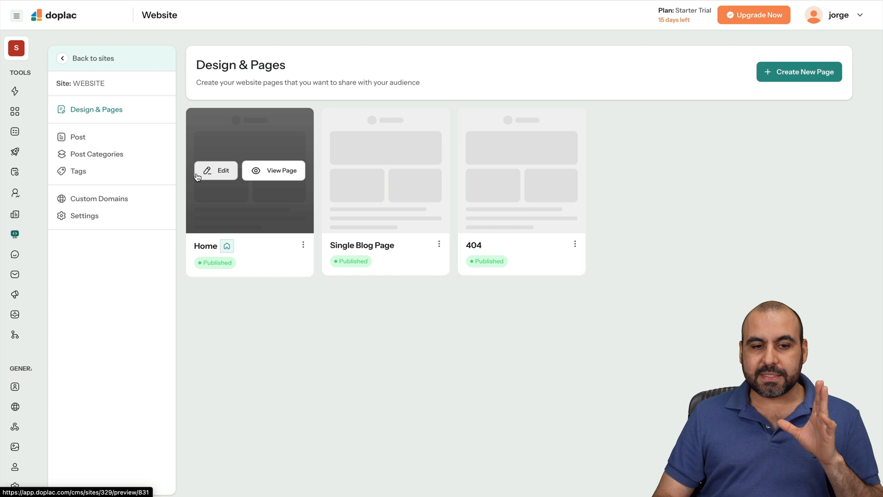
mouse_move(280, 348)
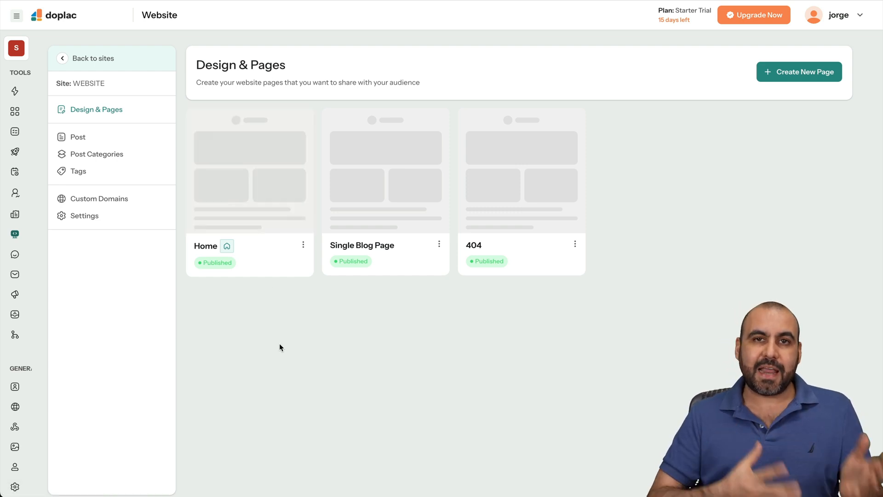
mouse_move(249, 203)
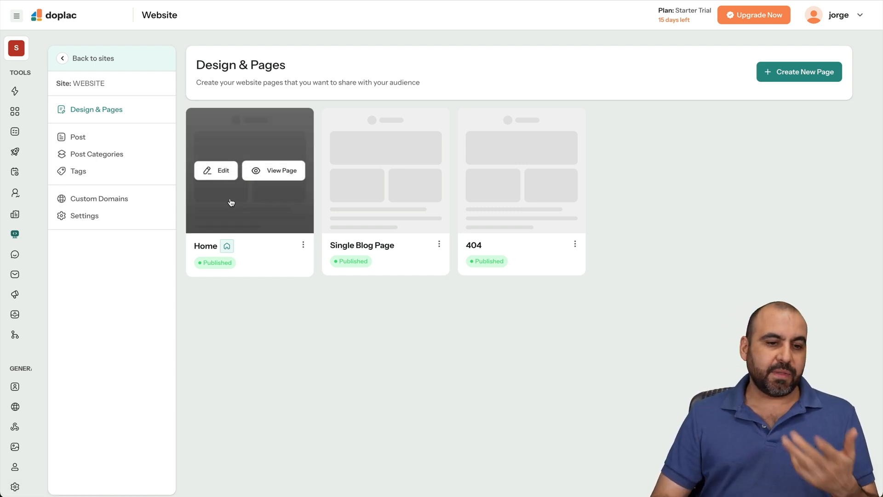
mouse_move(216, 172)
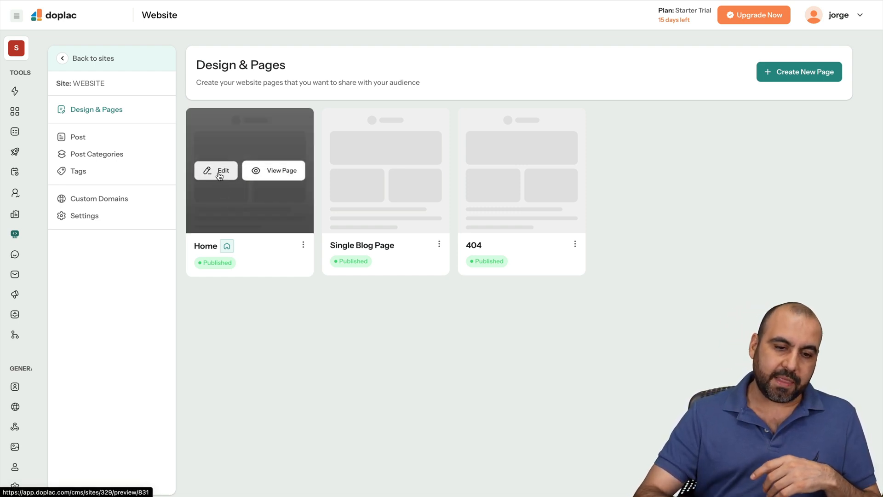
click(216, 170)
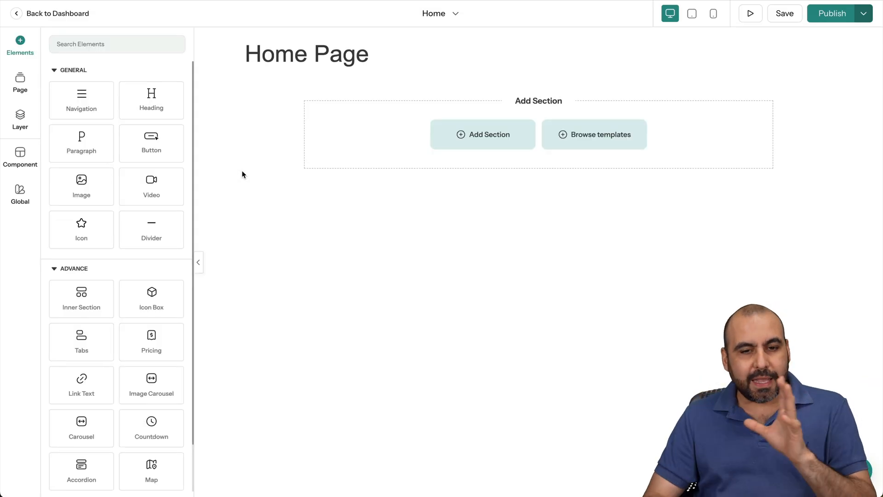
Add two sections to the Home page and browse the ready-made section templates
click(482, 134)
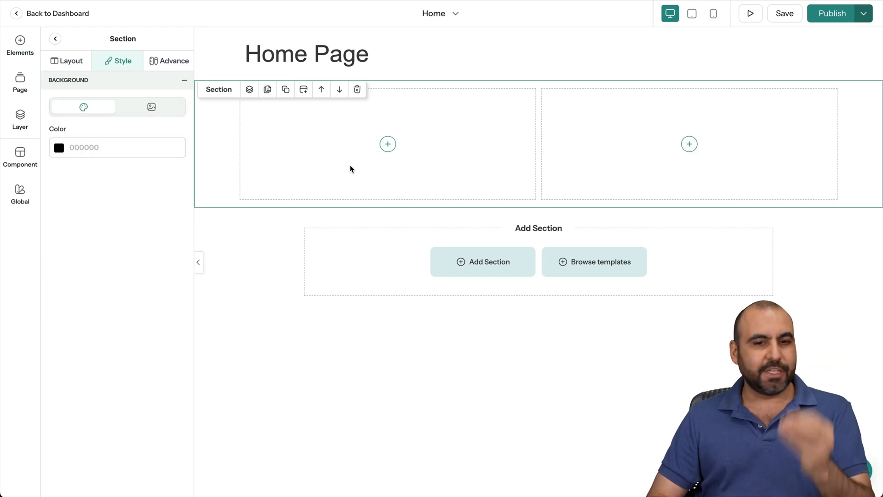
mouse_move(381, 152)
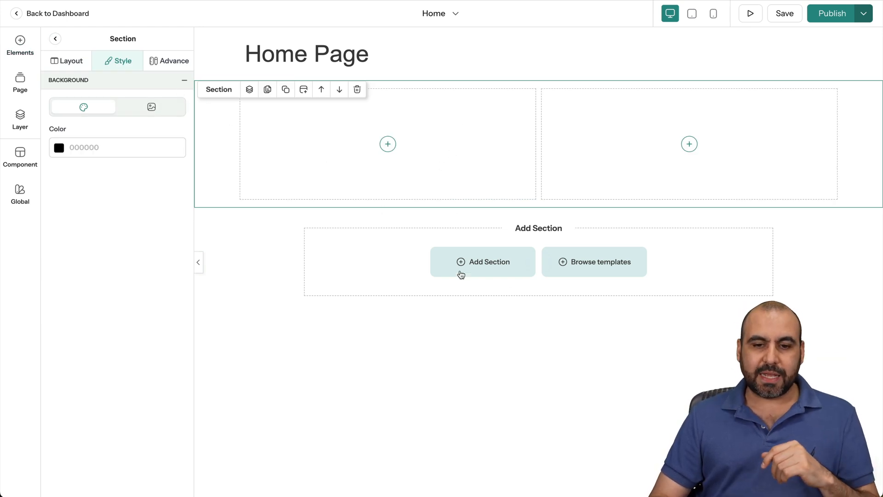
click(483, 262)
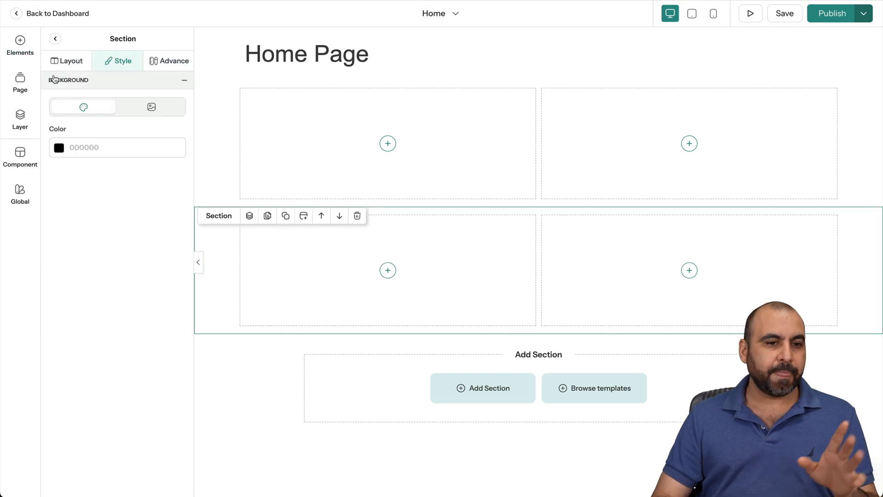
click(19, 46)
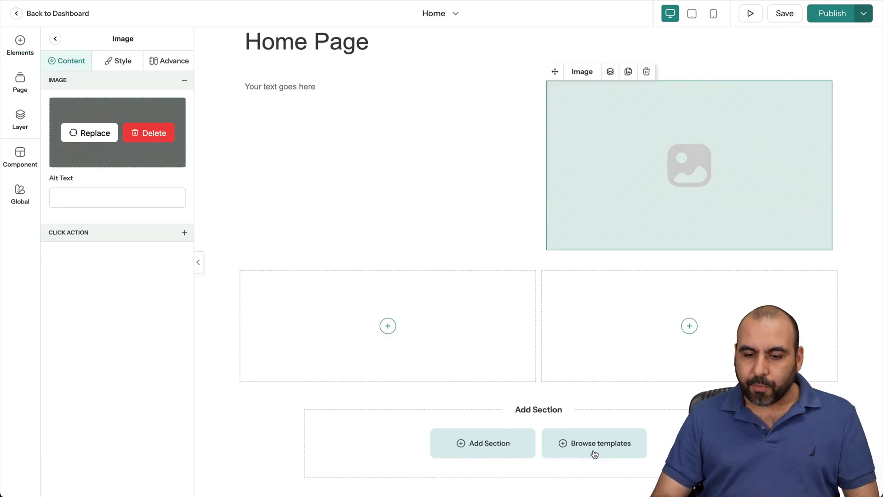
click(20, 45)
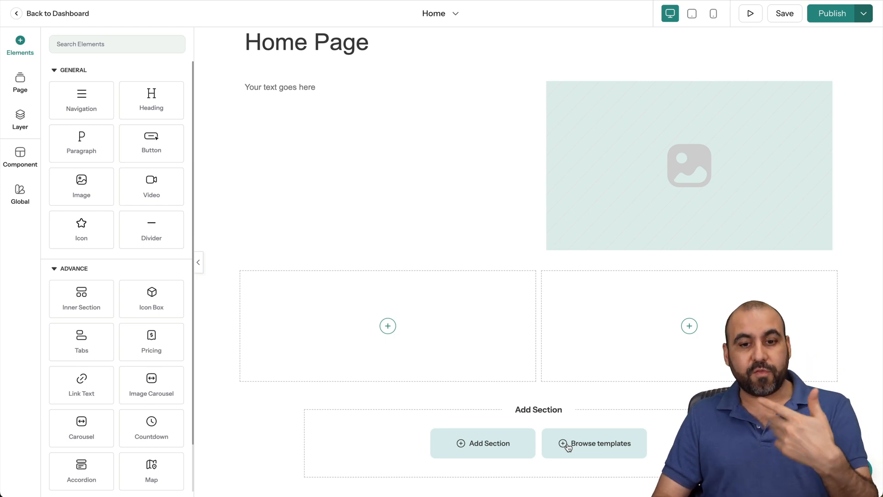
mouse_move(386, 191)
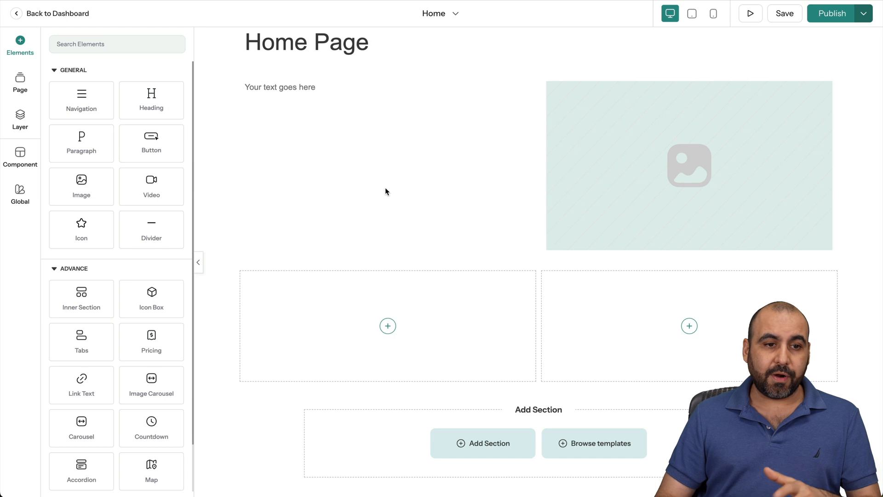
View the Pages list, Layer structure and Site Global Settings with Arial heading and paragraph fonts
click(19, 81)
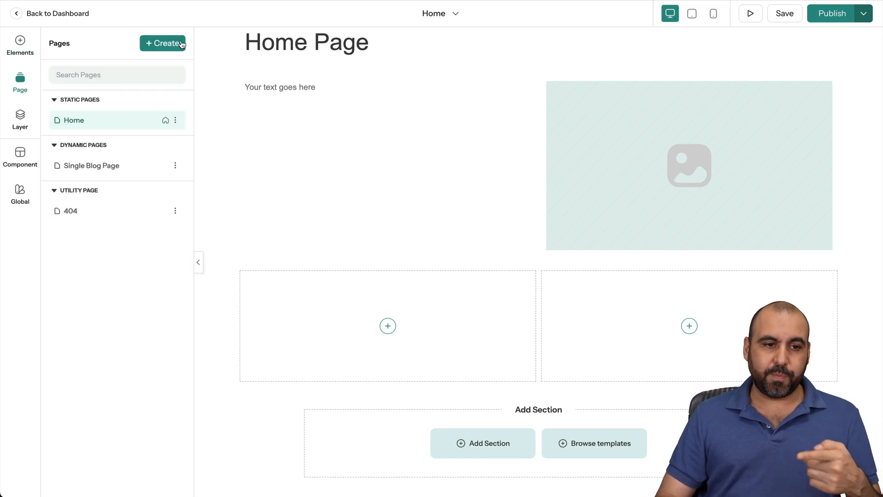
click(19, 119)
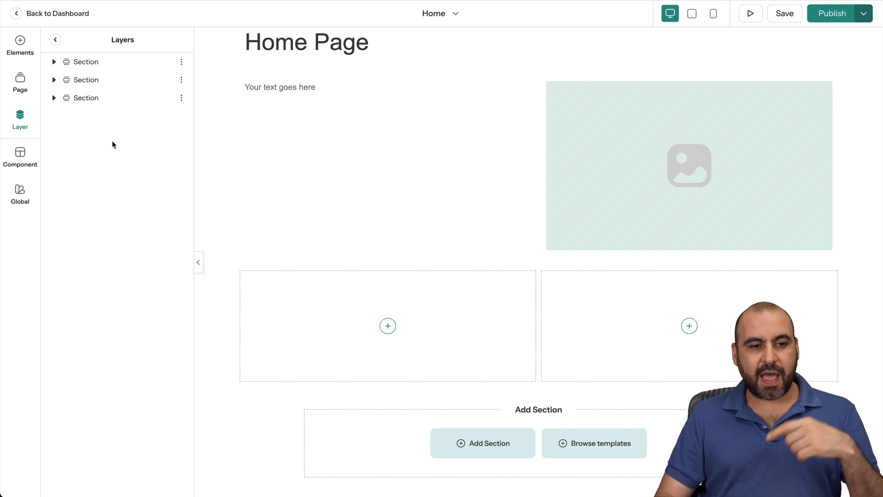
click(19, 193)
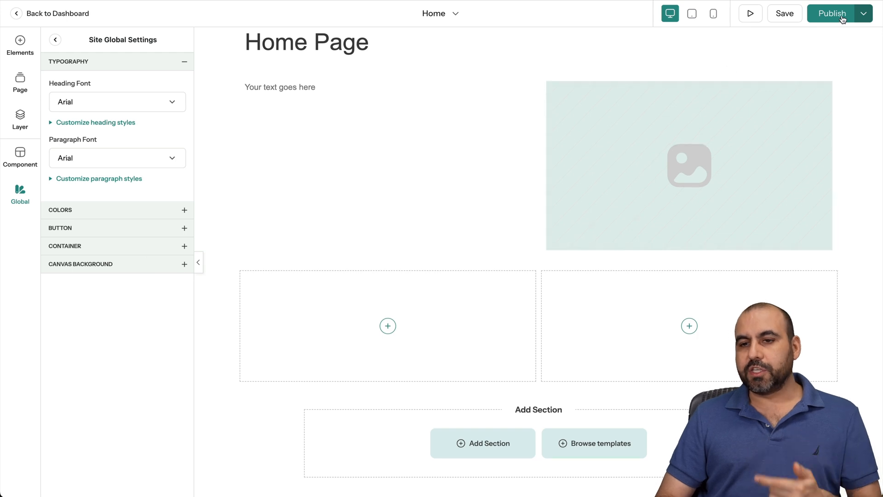
Publish the page to the staging domain and return to the Design & Pages overview
click(832, 13)
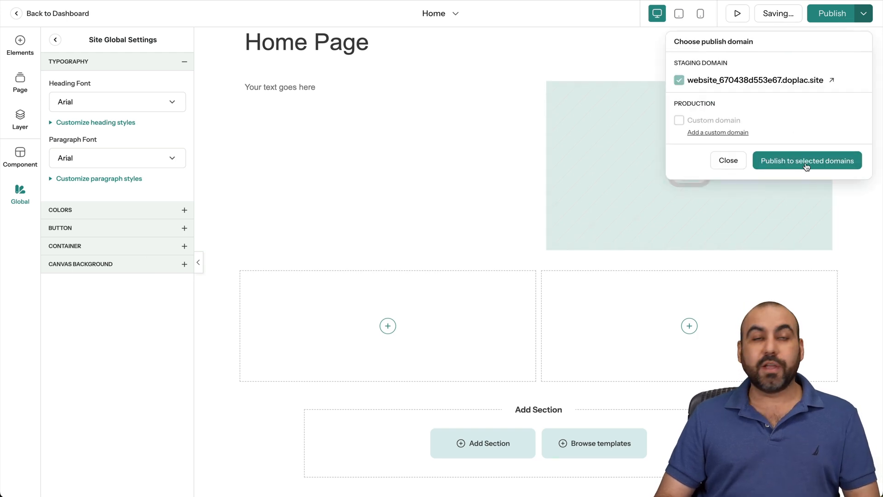
click(807, 160)
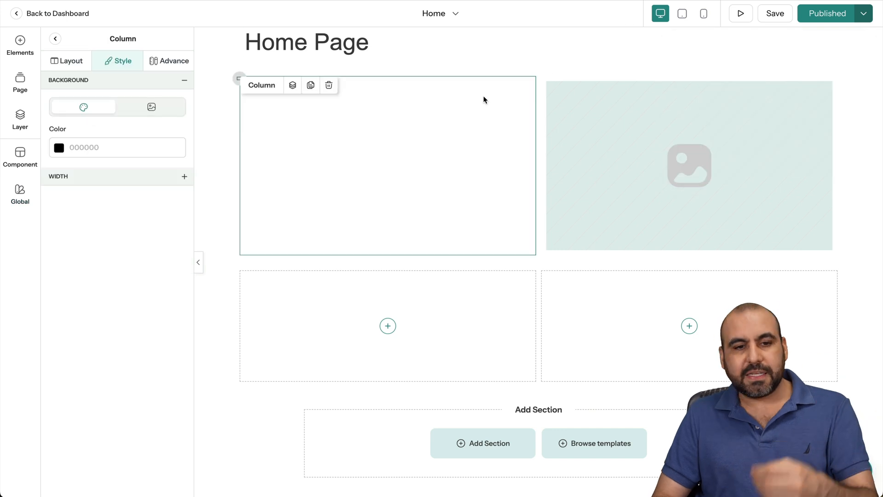
mouse_move(493, 65)
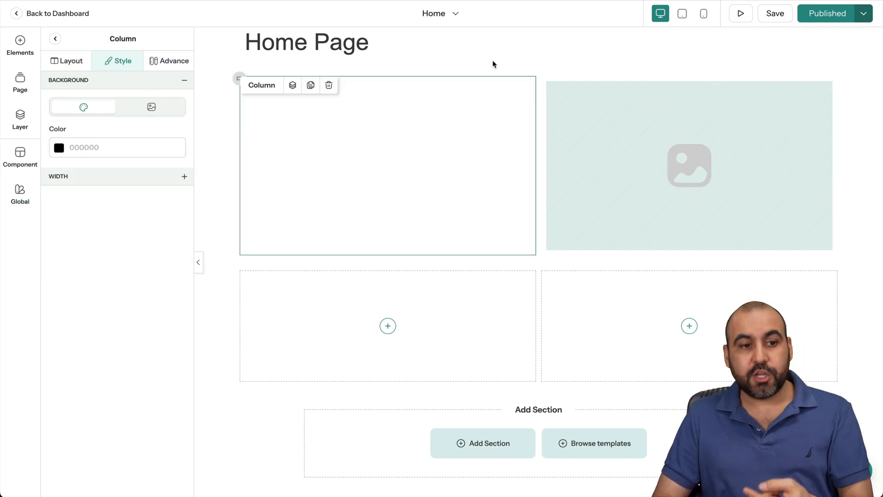
click(55, 14)
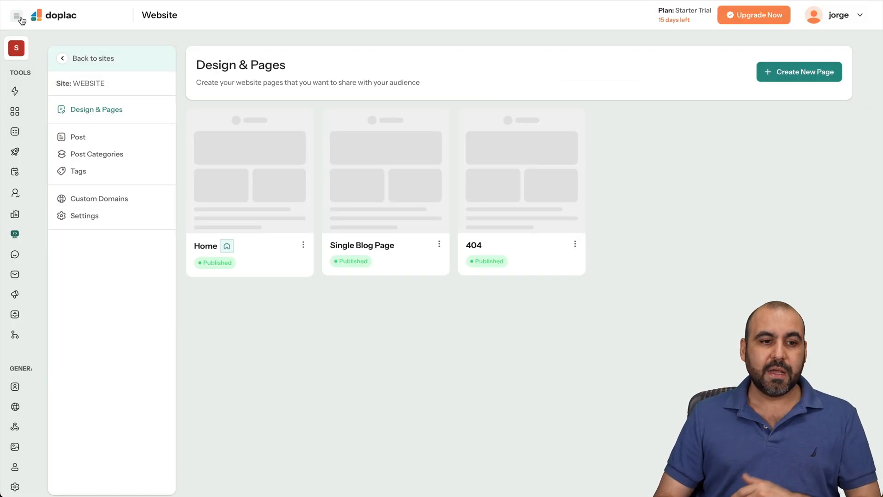
mouse_move(227, 245)
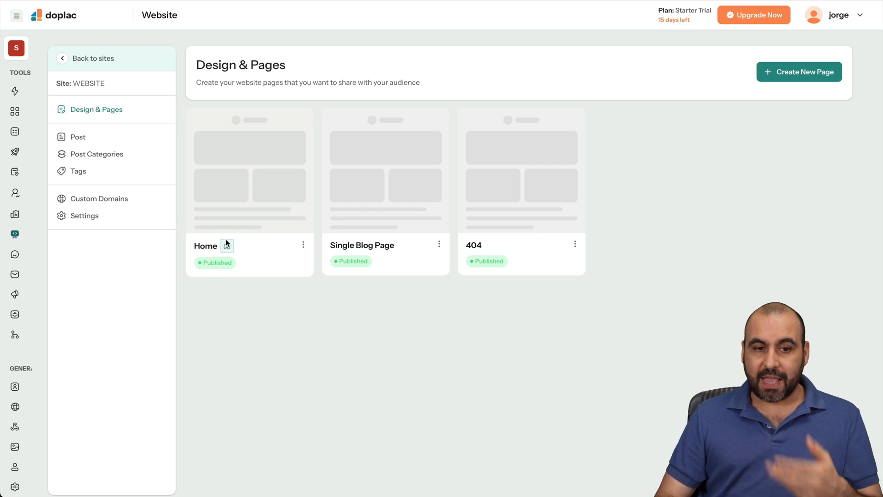
mouse_move(16, 254)
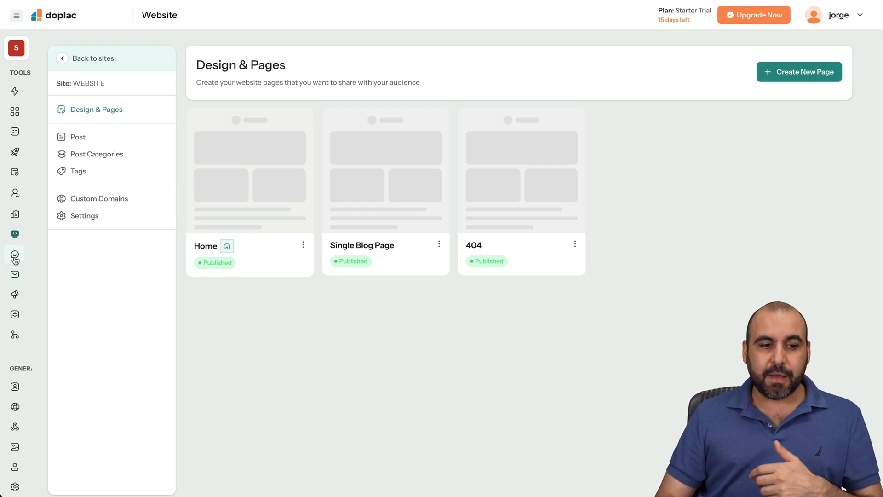
View the Live Chat Website Information for the 'test' website and return to its settings
click(15, 255)
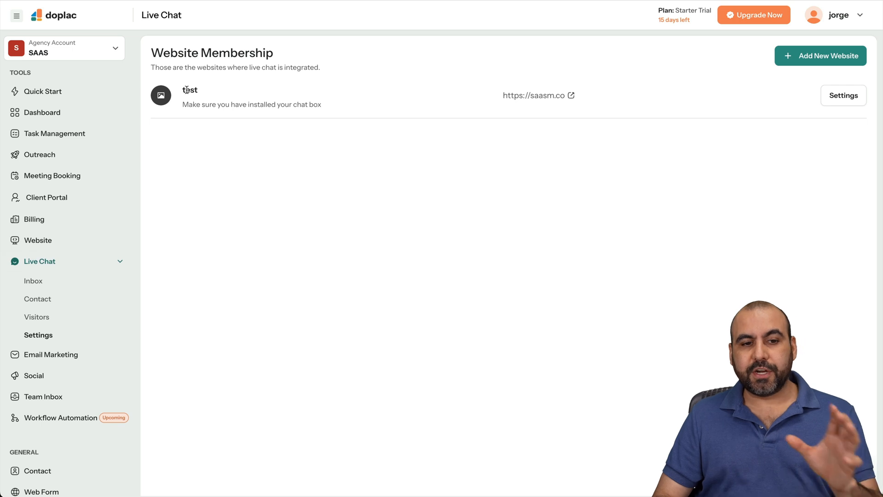
mouse_move(798, 68)
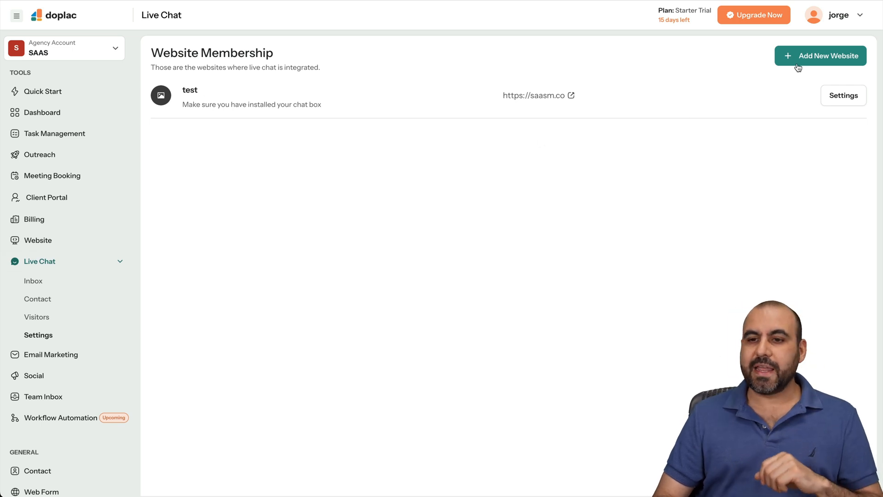
click(844, 95)
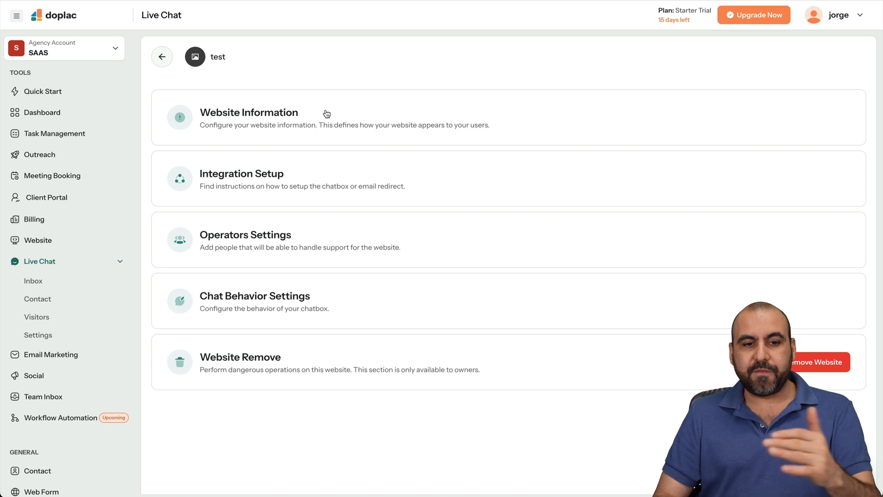
click(249, 112)
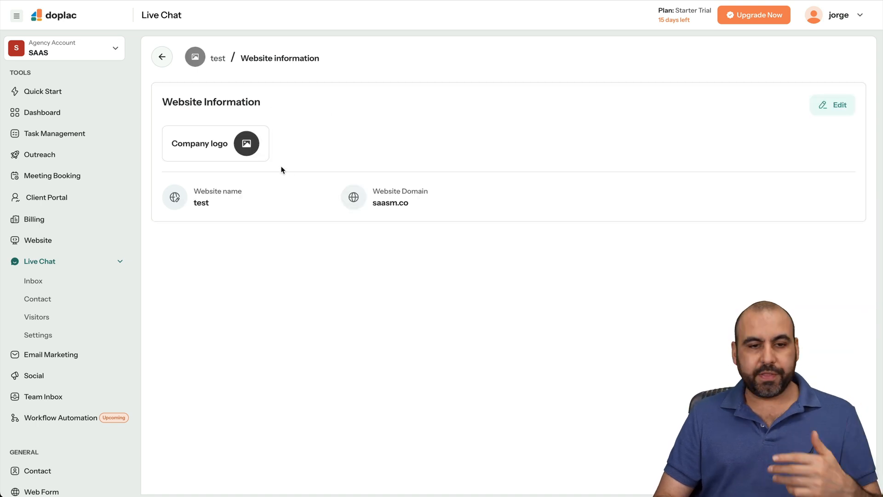
click(162, 56)
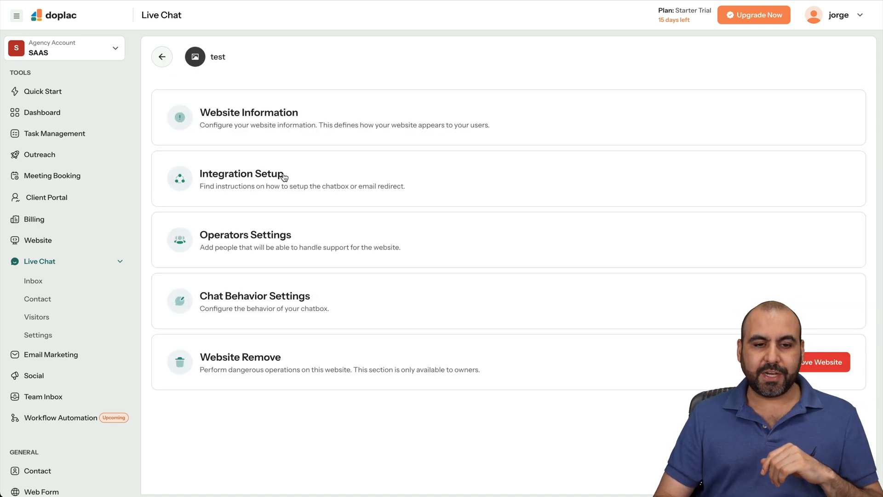
View the chatbox HTML Integration Setup code and return to the settings overview
click(242, 174)
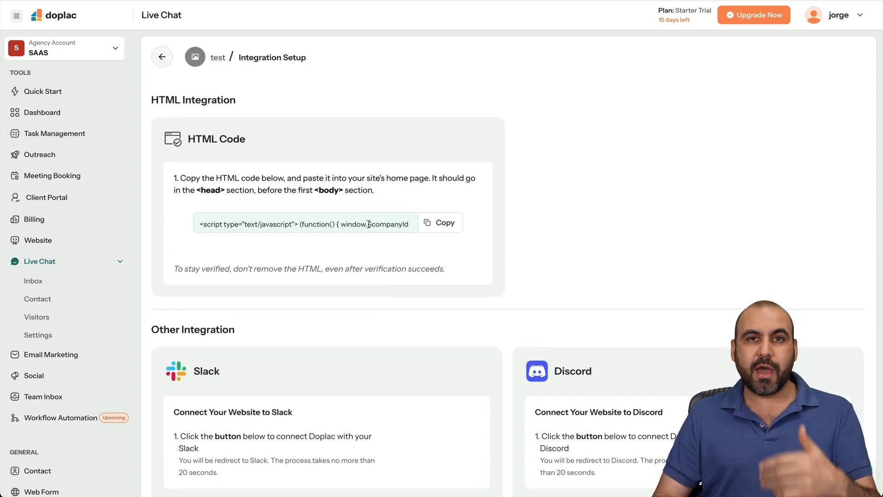
mouse_move(294, 160)
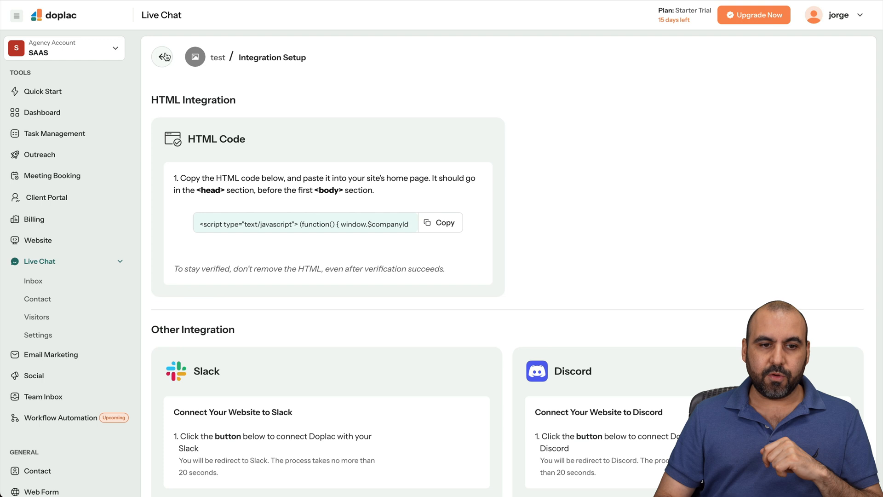
click(162, 56)
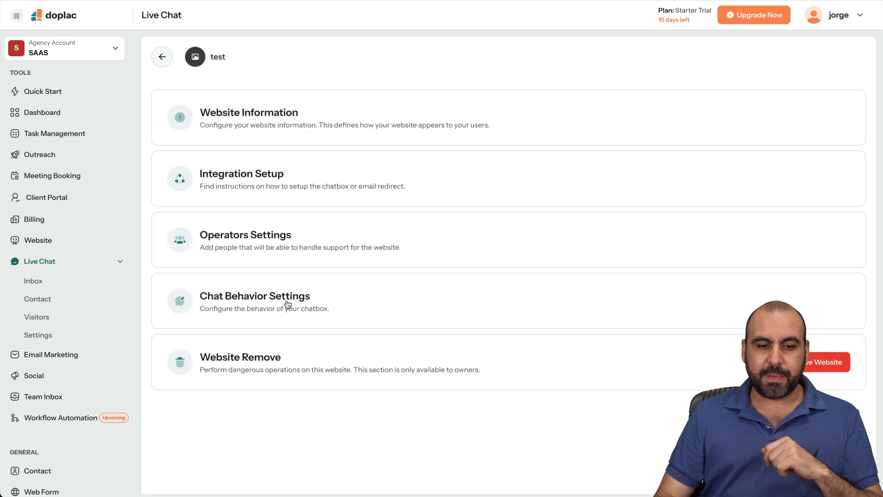
Review Chat Behavior's Message field, Appearance and Welcome Screen options, then reach Email Marketing
click(254, 295)
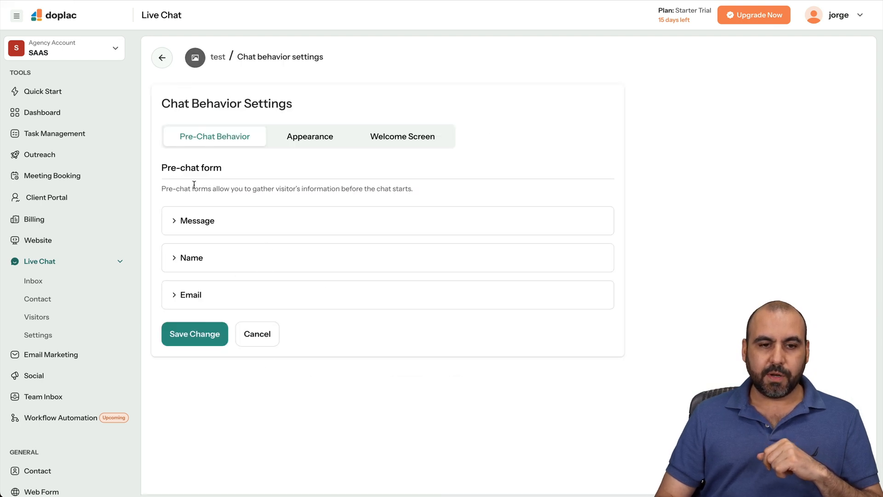
click(197, 220)
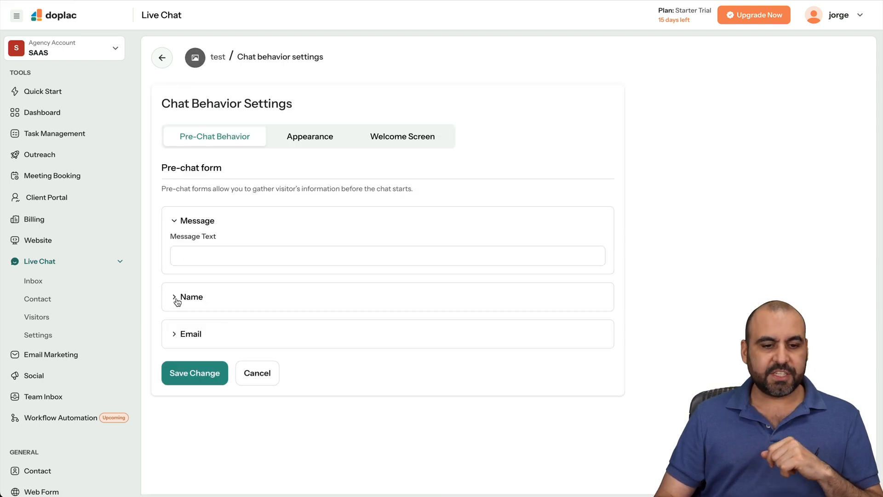
click(309, 136)
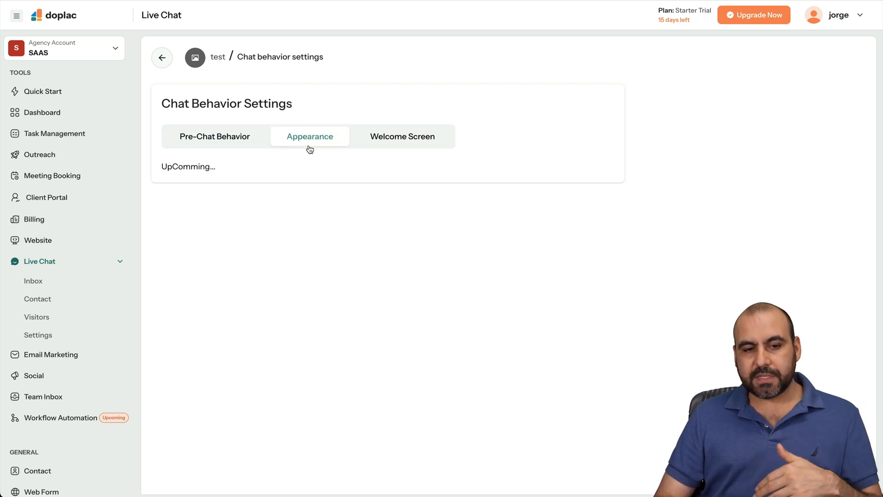
mouse_move(267, 172)
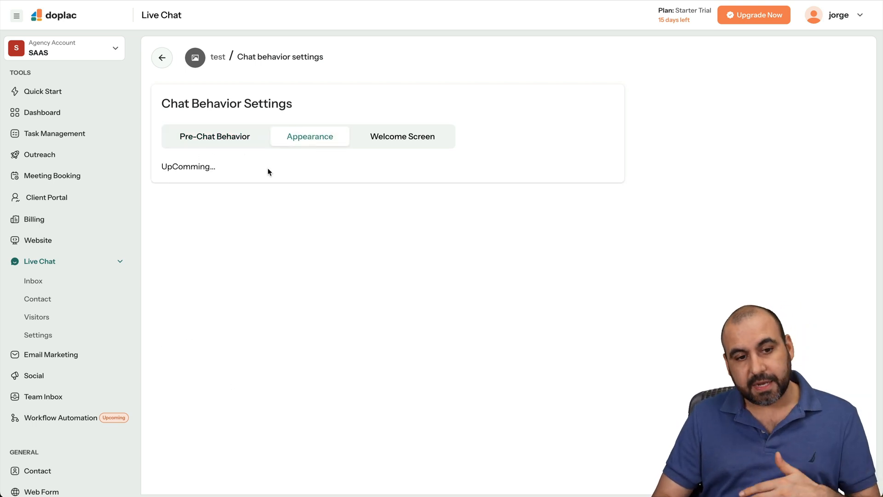
mouse_move(399, 154)
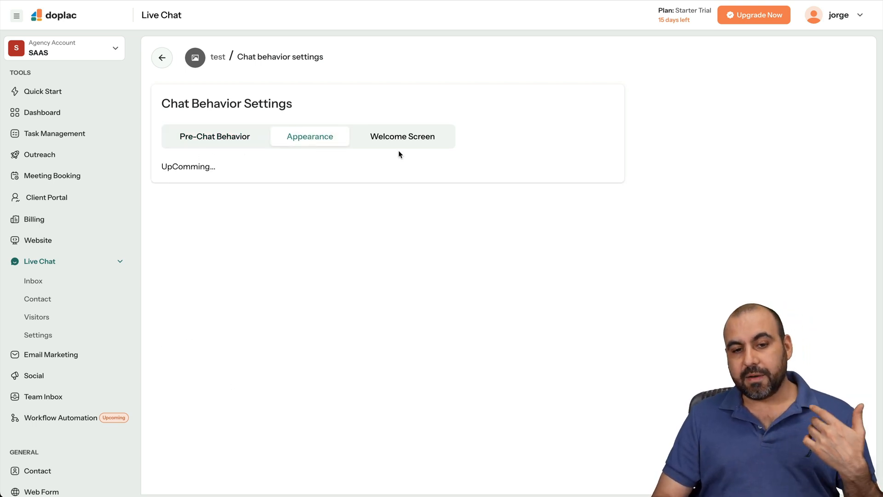
click(402, 136)
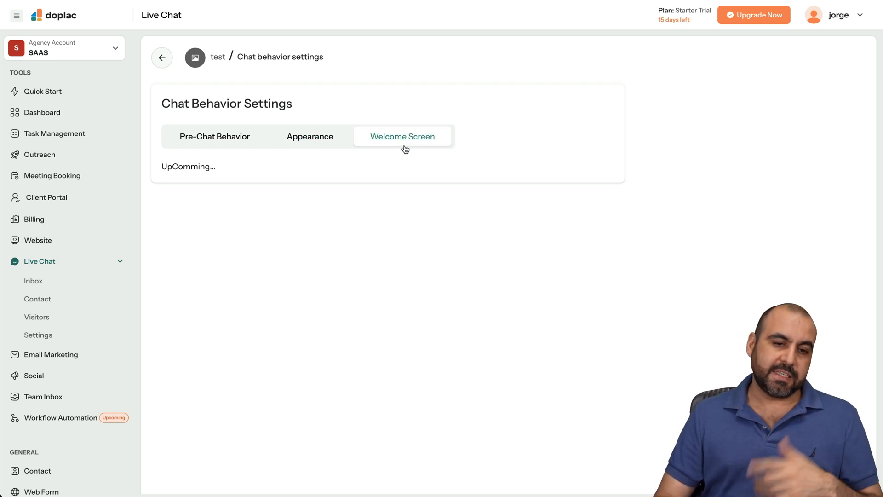
mouse_move(267, 254)
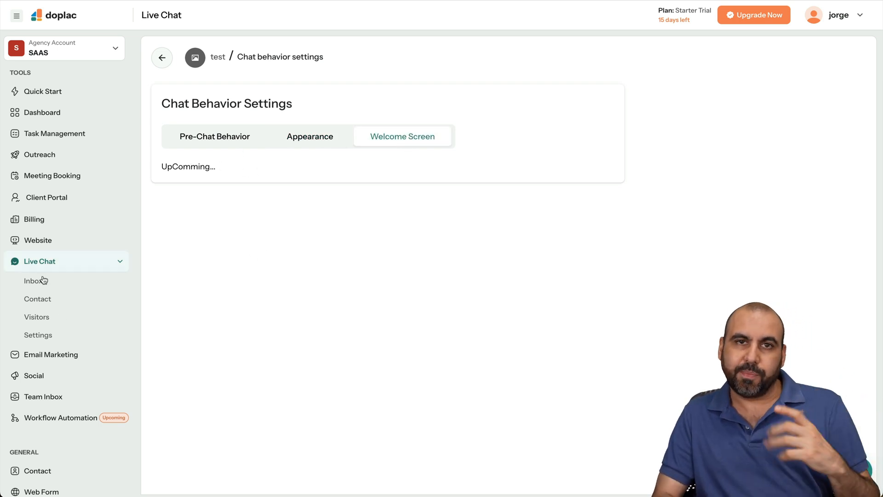
click(51, 354)
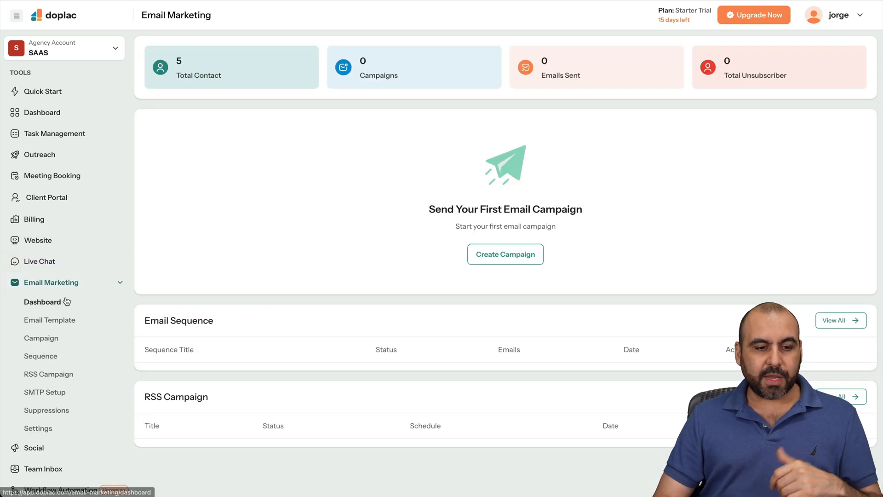
Go to the Social Channels page showing 0/8 accounts connected
scroll(down, 3)
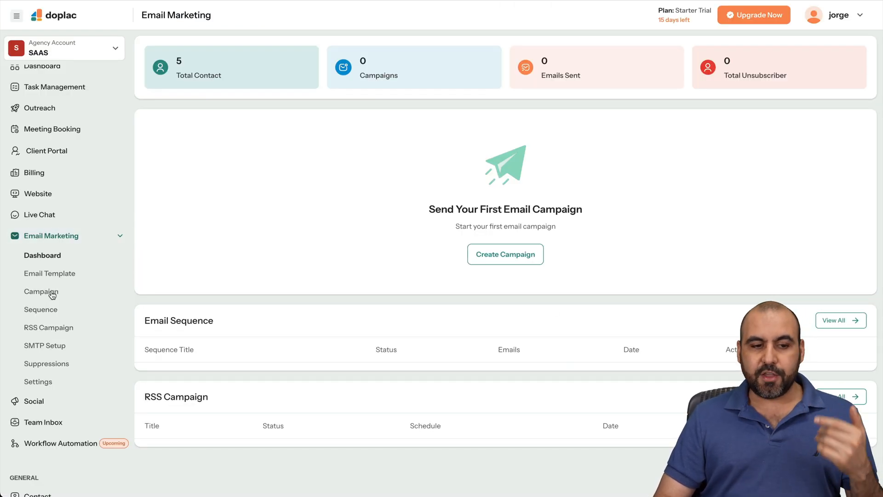
mouse_move(44, 345)
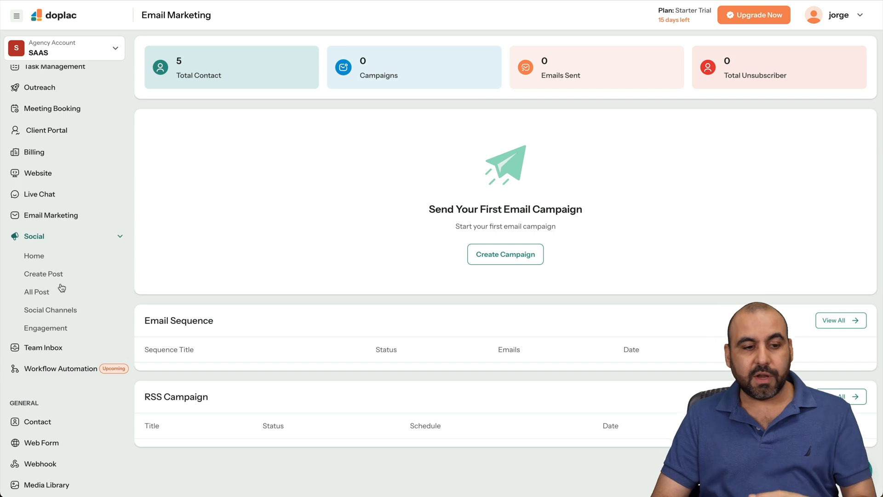
mouse_move(53, 328)
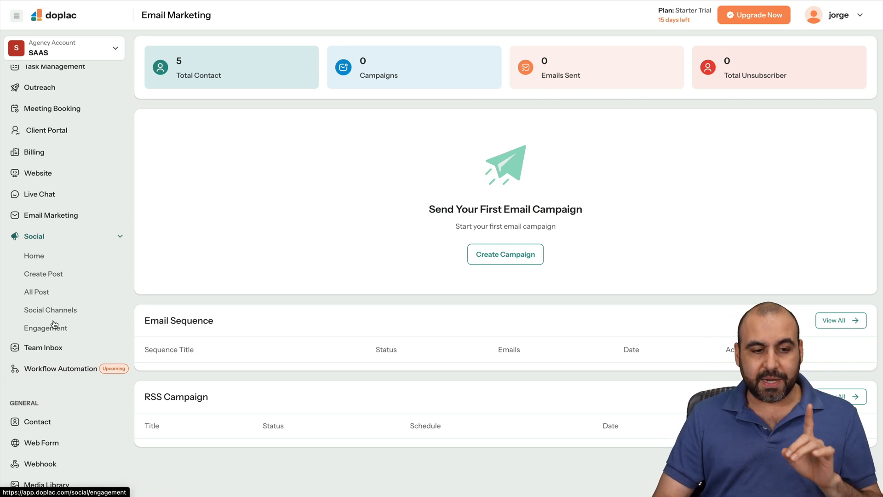
click(50, 310)
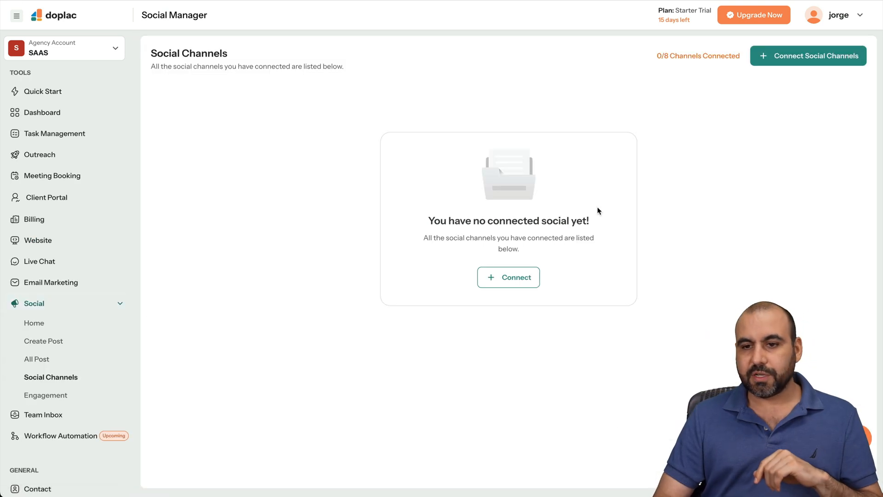
View the 'Add your social accounts' picker and close it without connecting
click(508, 277)
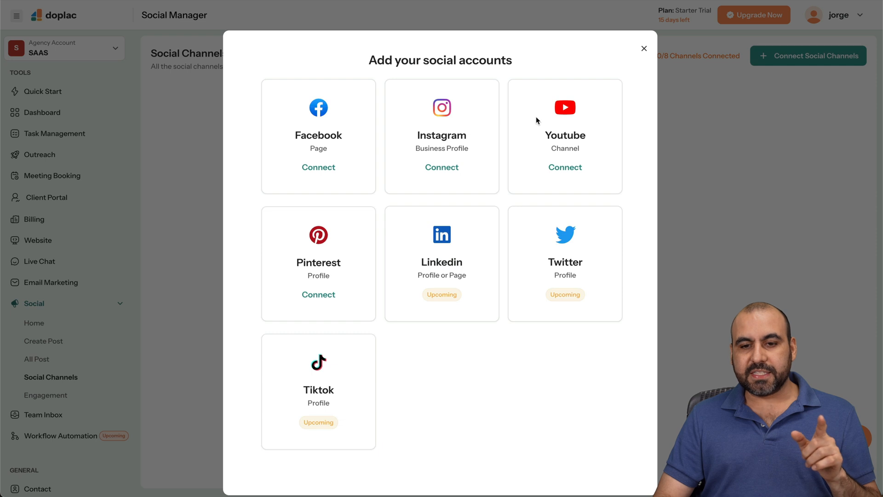
mouse_move(307, 191)
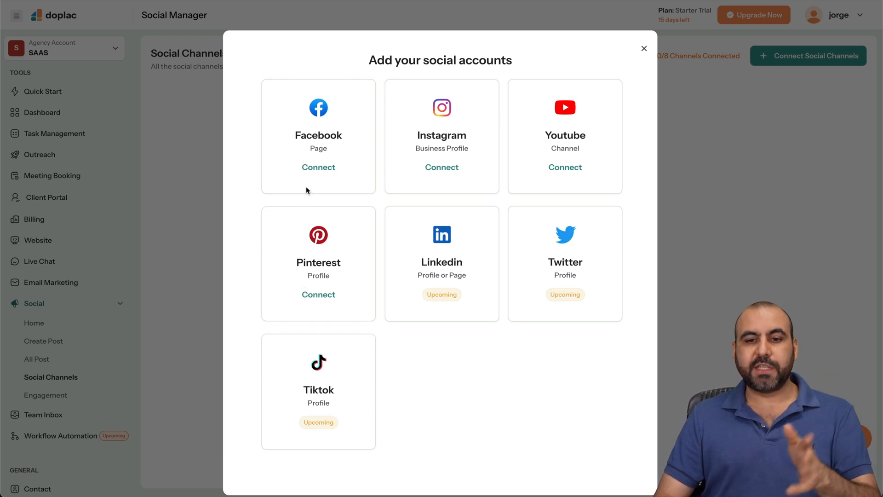
mouse_move(321, 249)
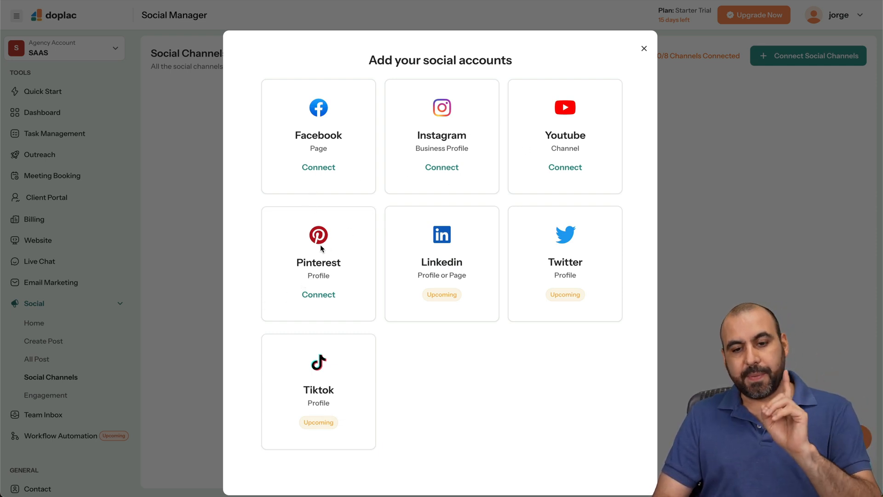
mouse_move(596, 265)
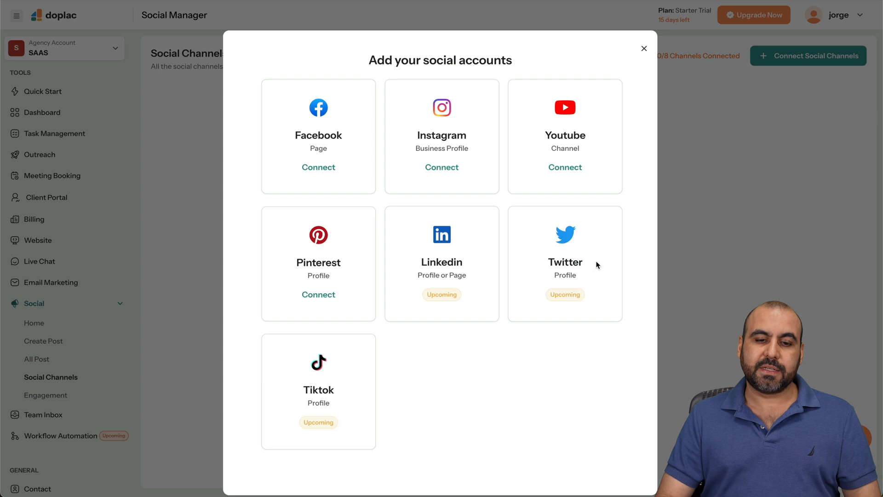
mouse_move(492, 167)
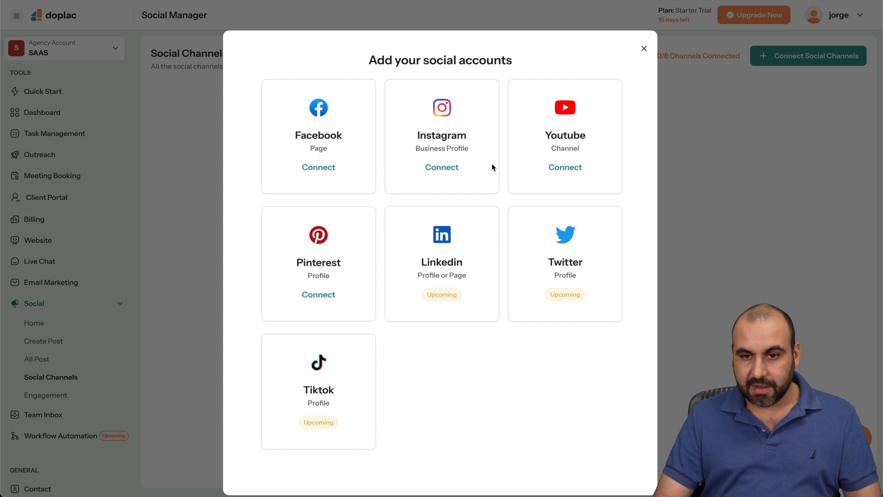
click(644, 48)
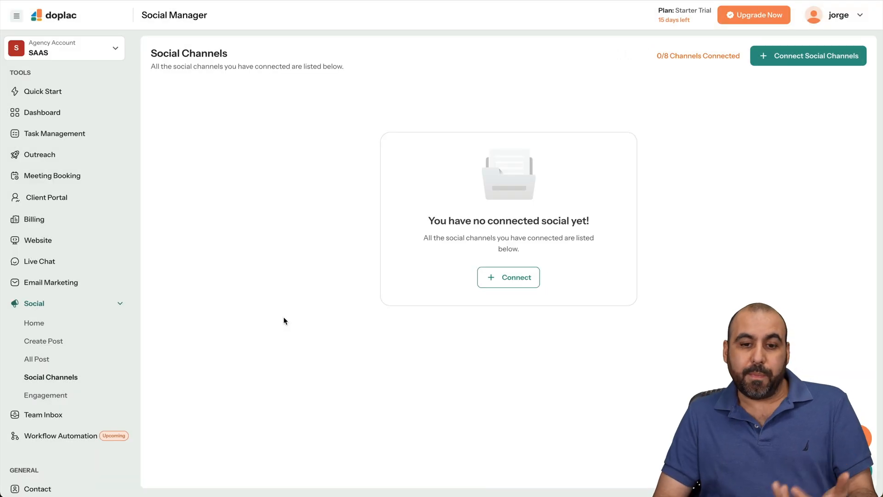
mouse_move(43, 340)
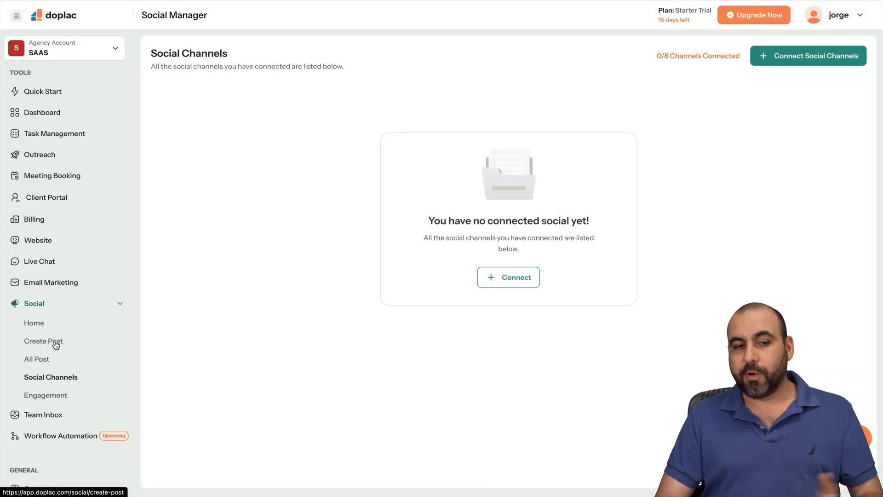
mouse_move(61, 402)
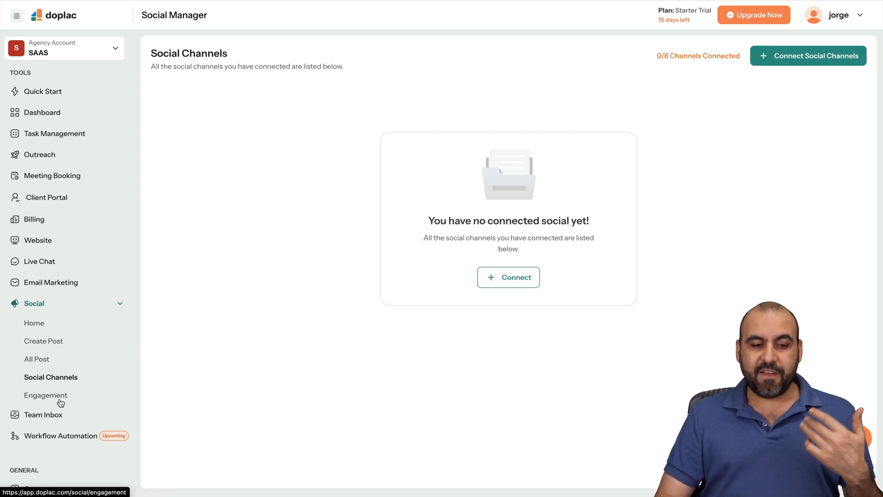
Go to the Contact module listing the GROUP list with 5 contacts
scroll(down, 3)
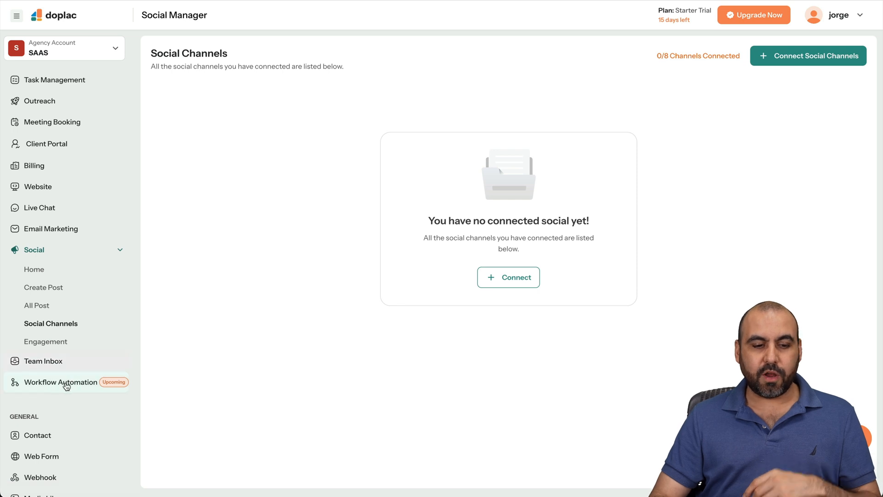
scroll(down, 3)
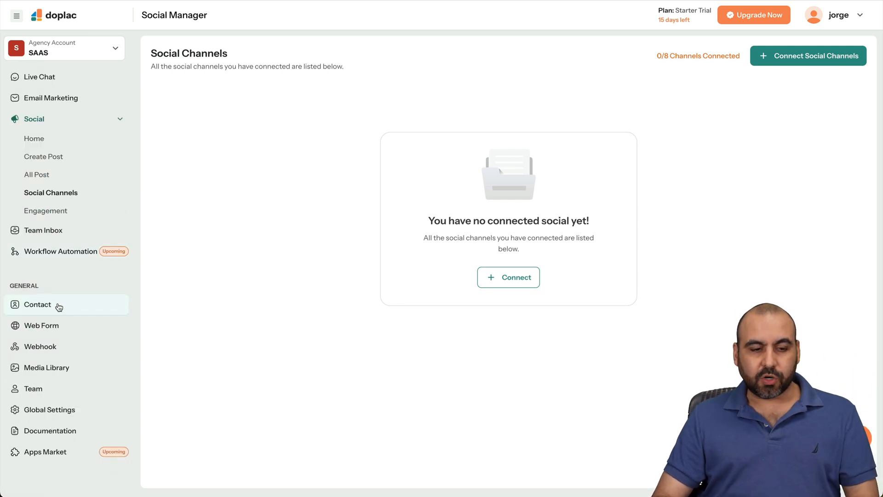
click(38, 305)
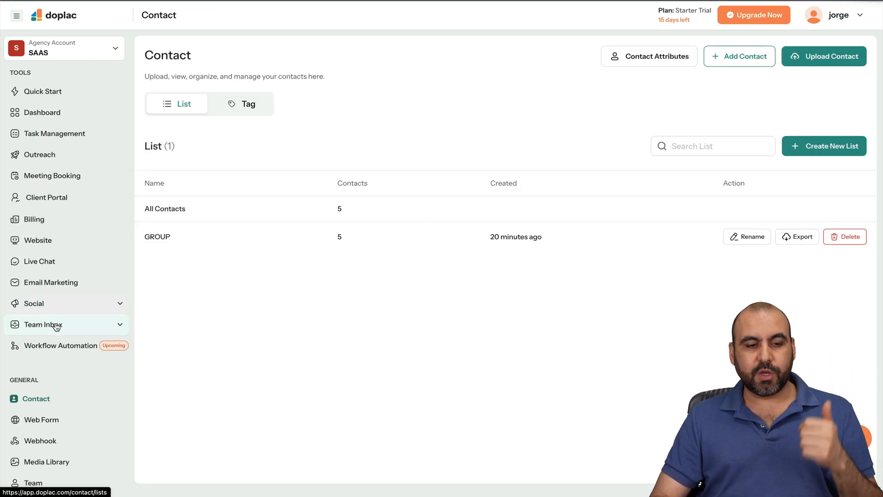
Go to Web Form and choose Edit from FORM's action menu to load it in the builder
scroll(down, 3)
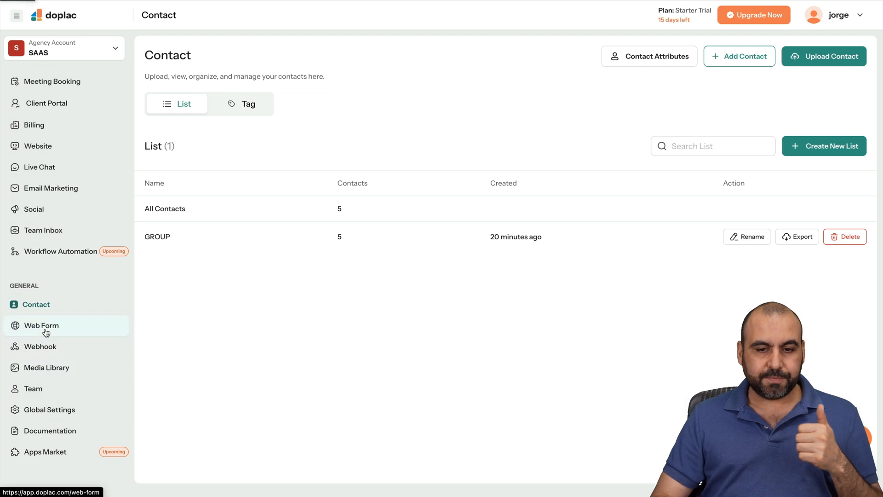
click(41, 325)
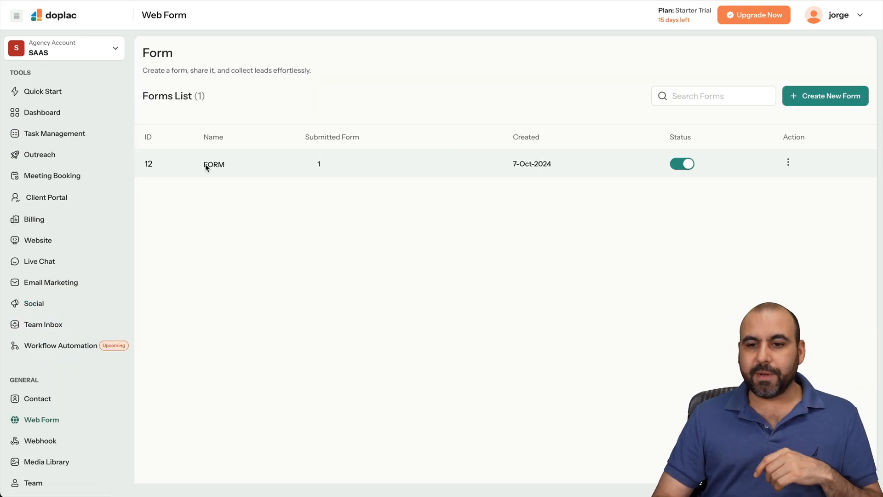
click(788, 163)
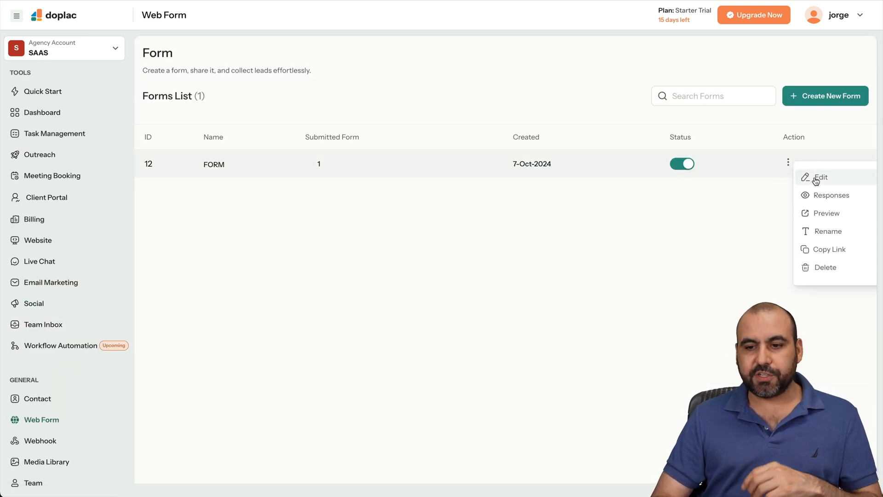
click(820, 176)
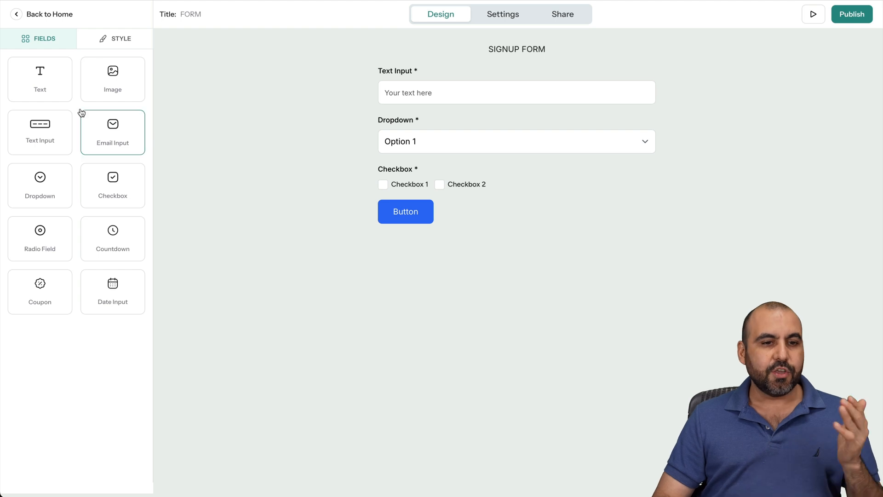
mouse_move(113, 79)
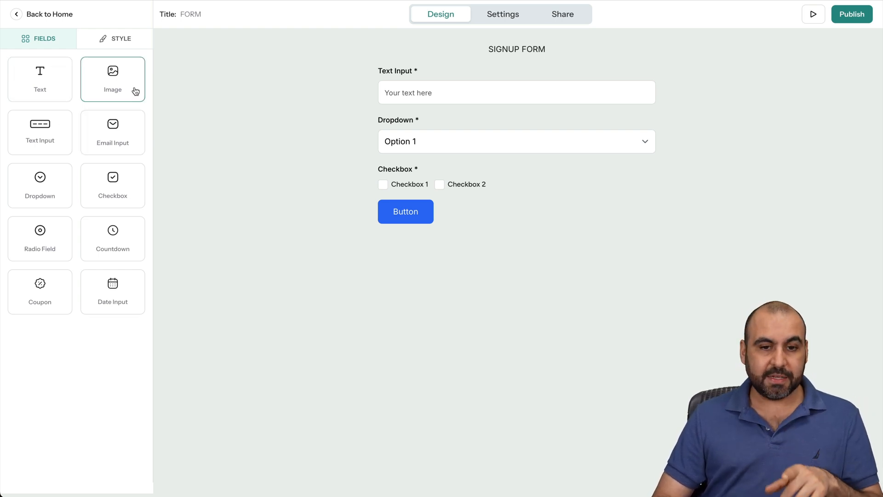
mouse_move(110, 267)
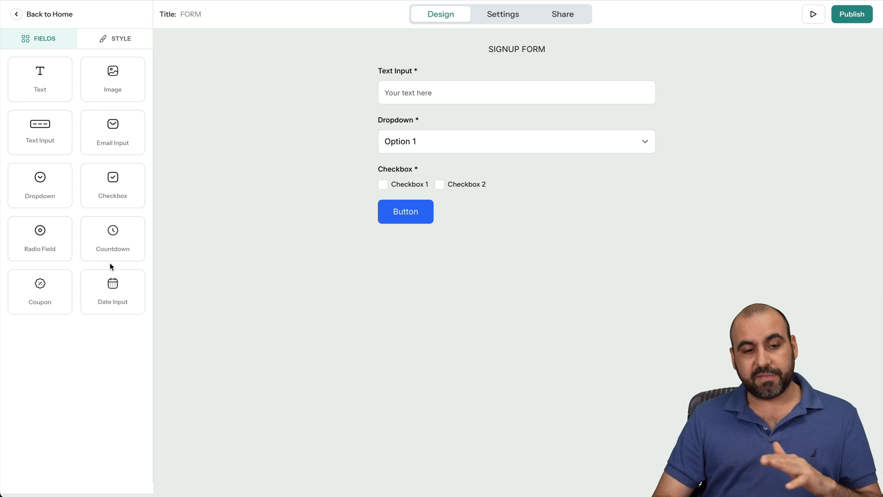
Review FORM's Style, Settings and Share views, then return to the Web Form list
click(120, 39)
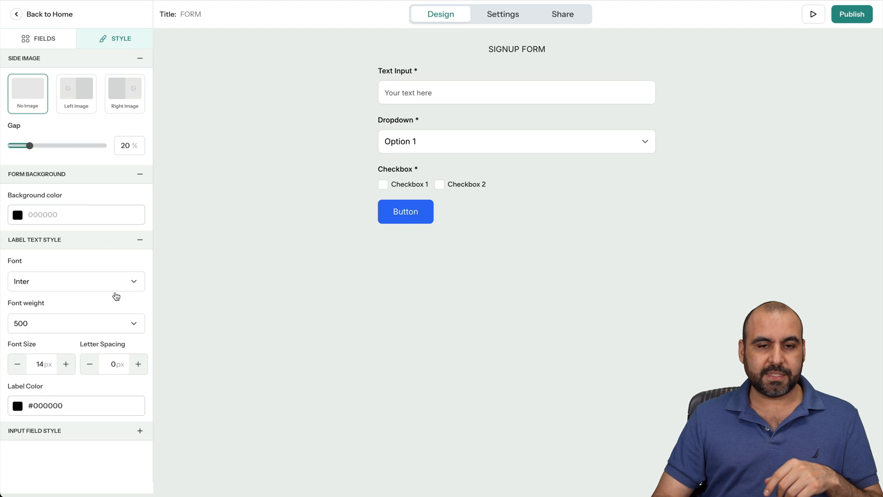
click(502, 14)
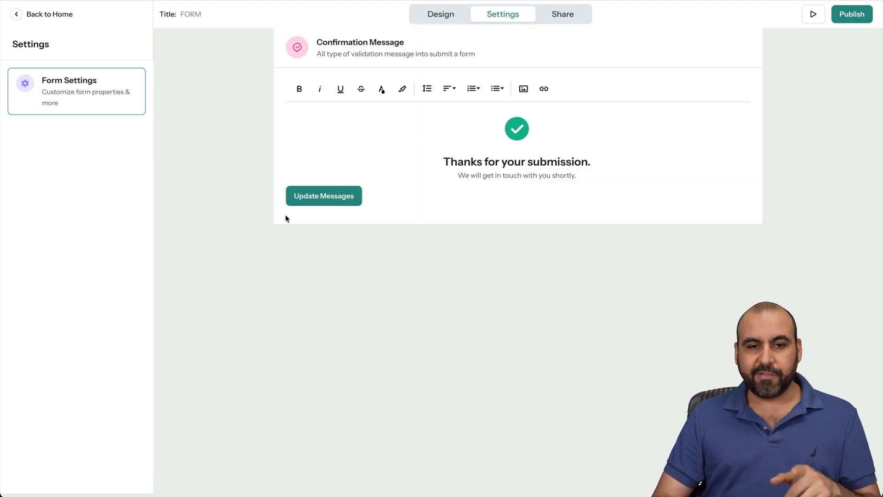
mouse_move(157, 182)
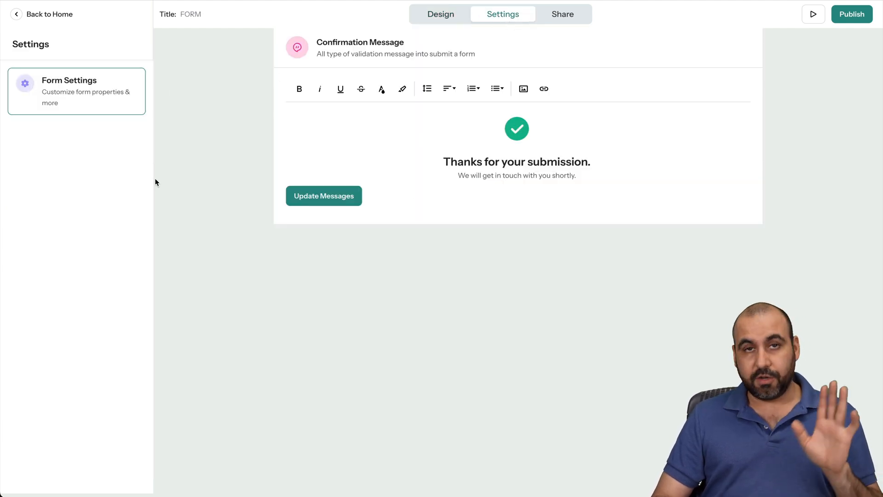
click(561, 14)
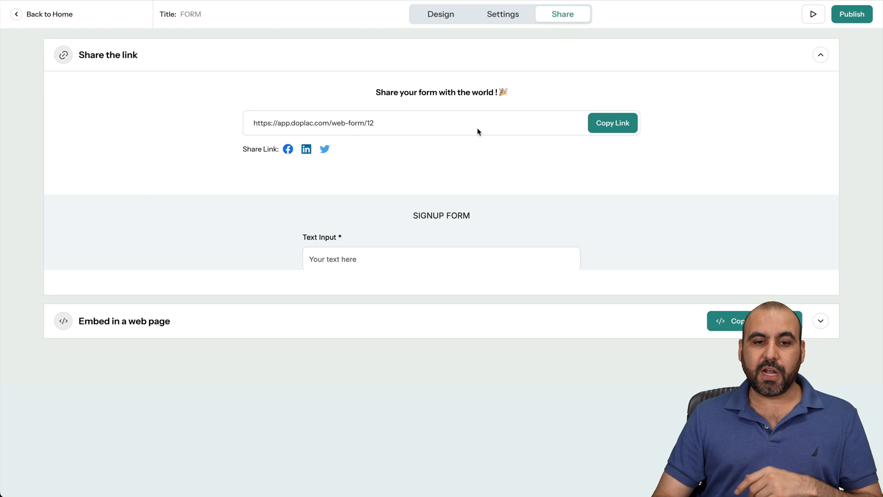
scroll(down, 3)
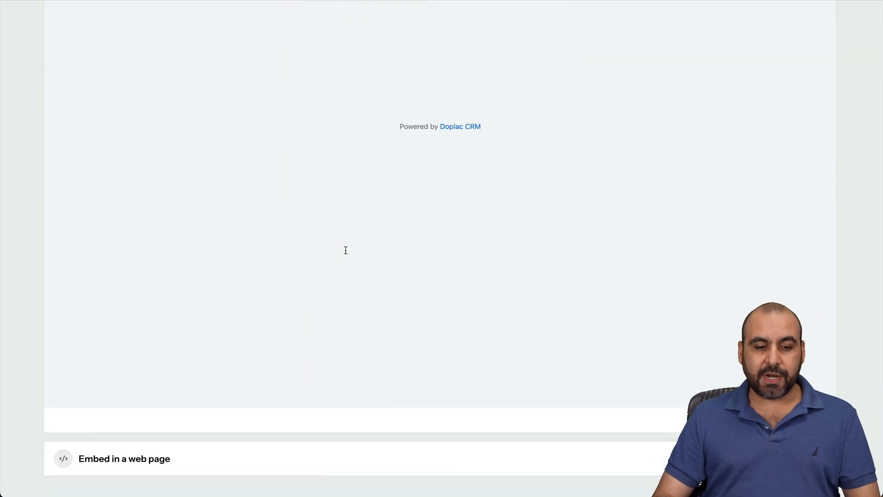
scroll(up, 3)
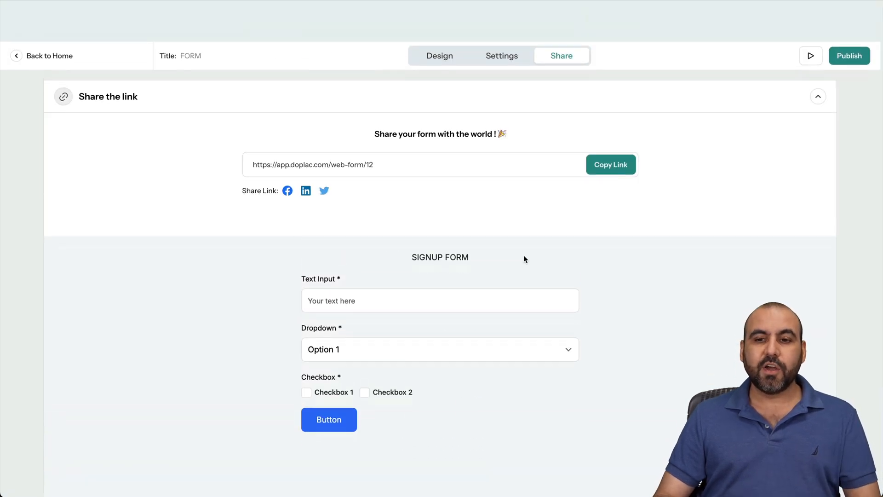
click(42, 55)
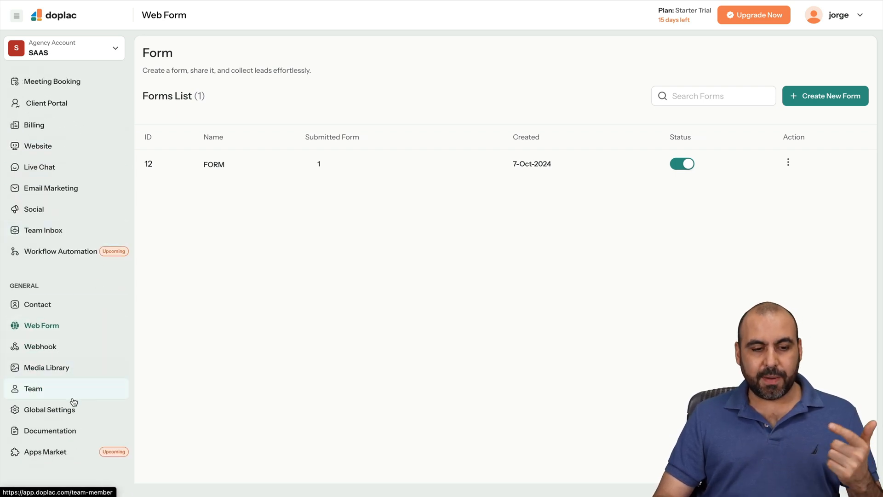
mouse_move(57, 455)
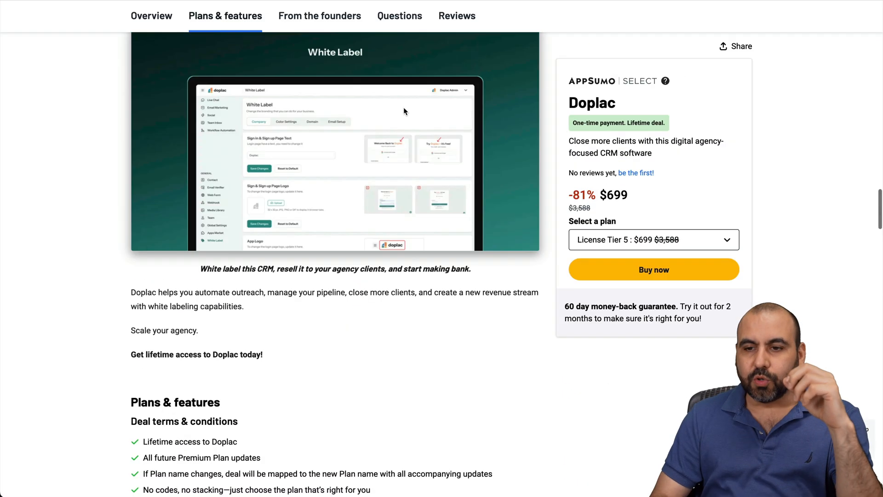
Switch the Doplac deal to License Tier 1 at $79, 87% off $588
scroll(up, 3)
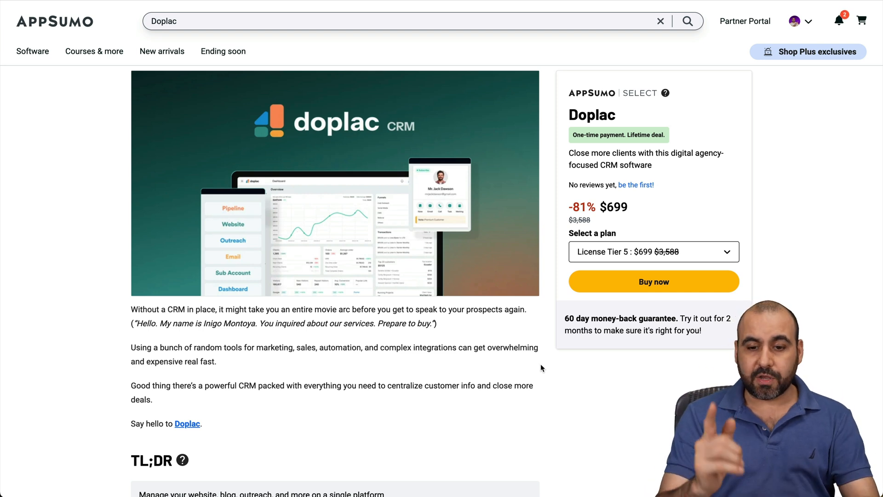
mouse_move(633, 242)
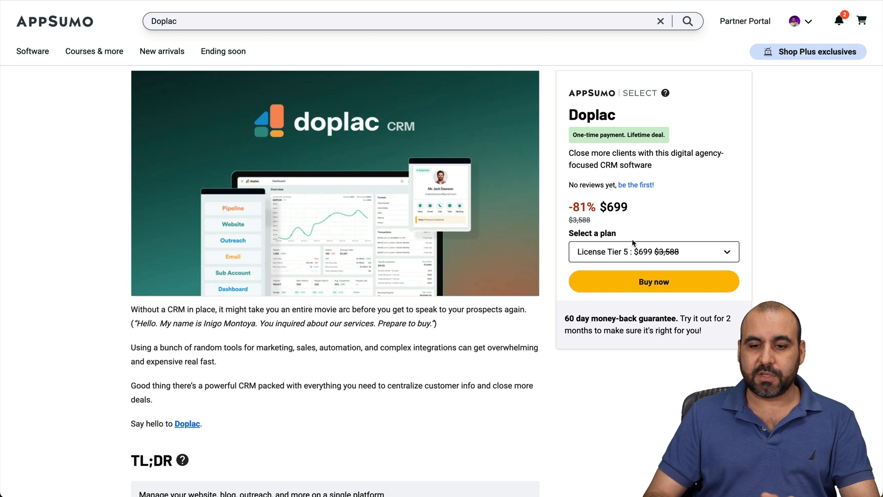
click(653, 251)
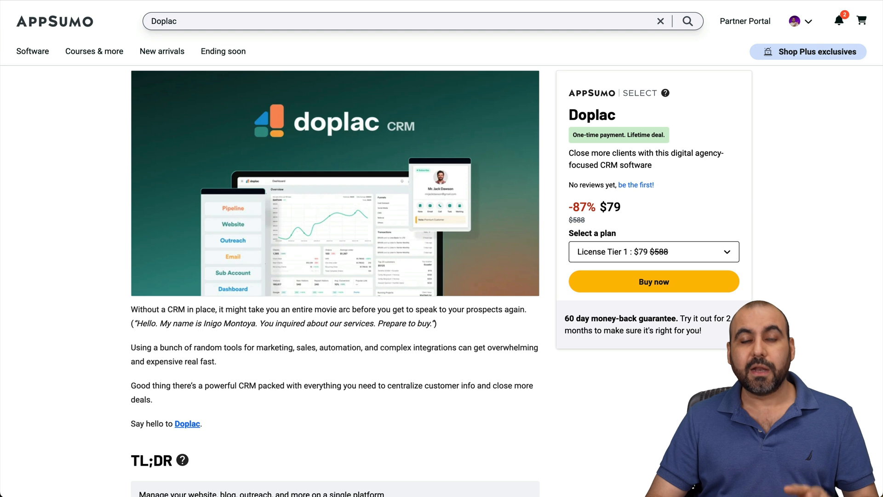
mouse_move(653, 419)
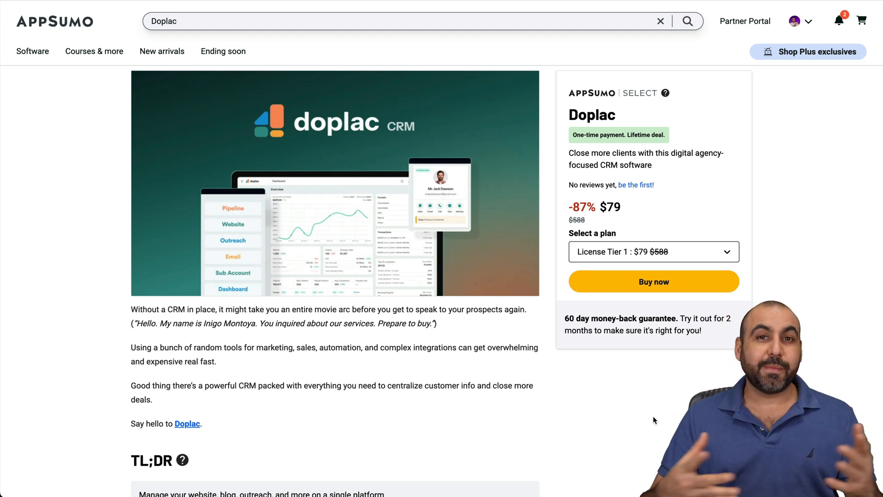